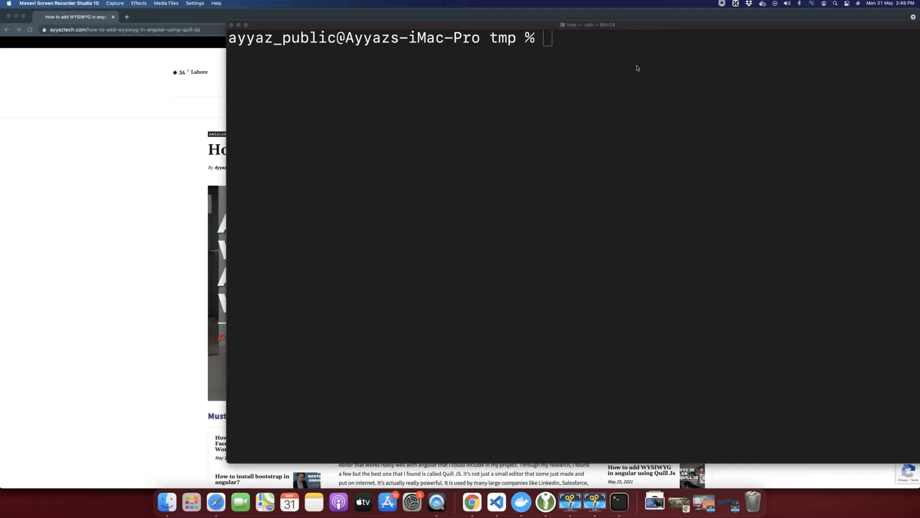
mouse_move(160, 148)
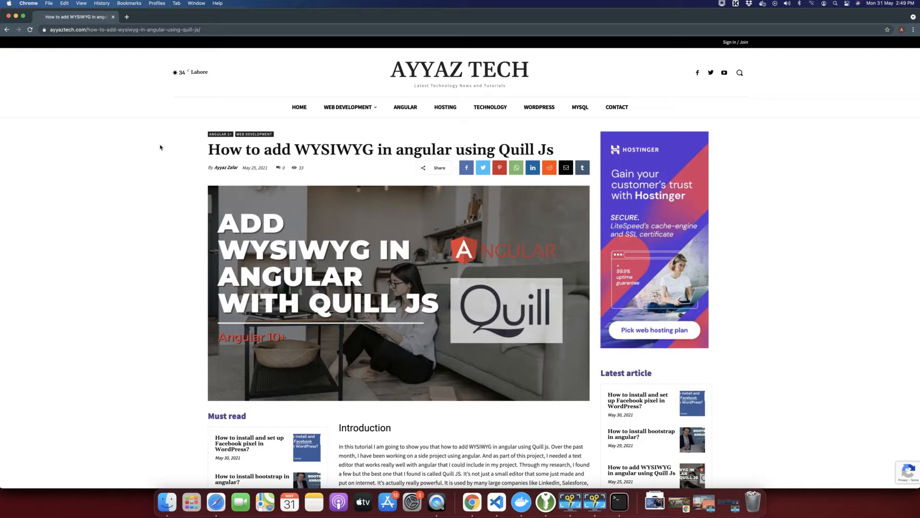
mouse_move(581, 154)
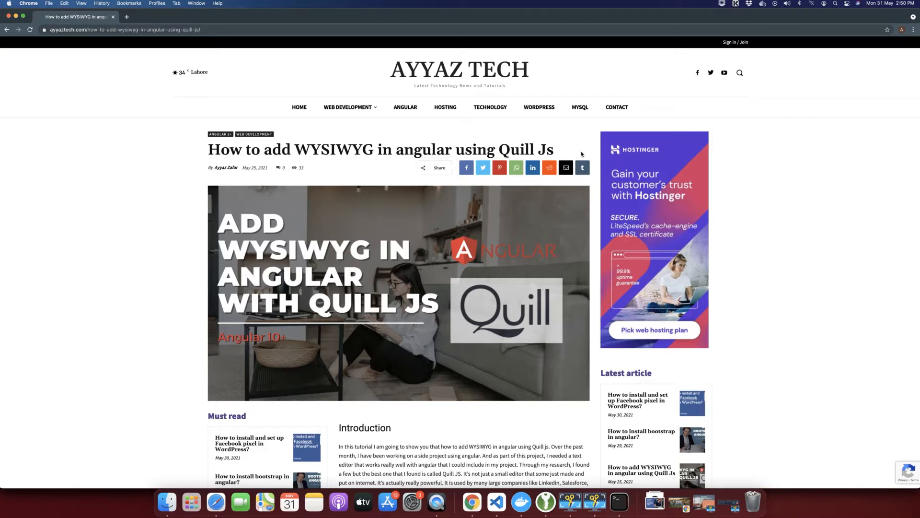
mouse_move(257, 155)
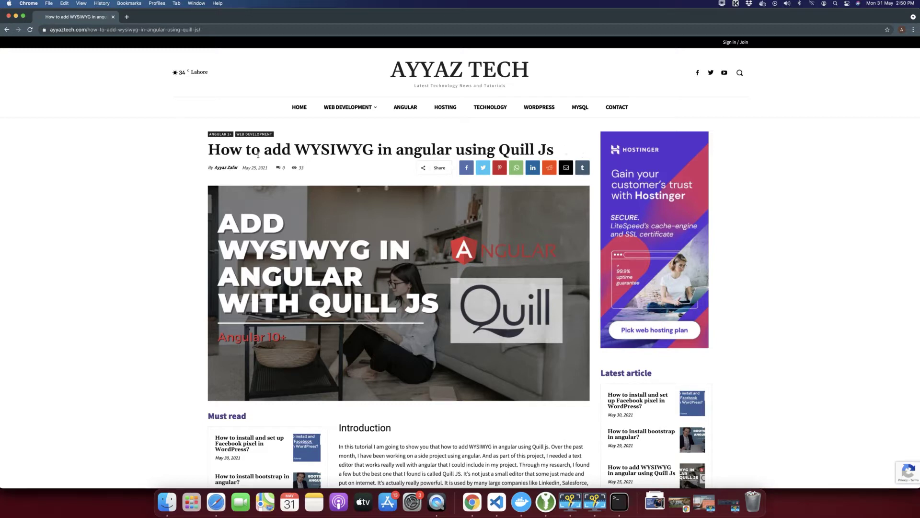
mouse_move(173, 231)
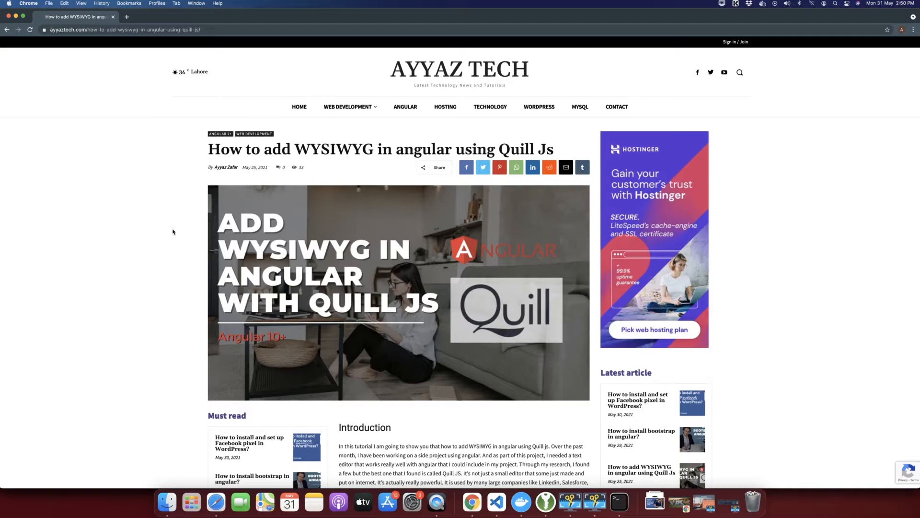
scroll("down", 3)
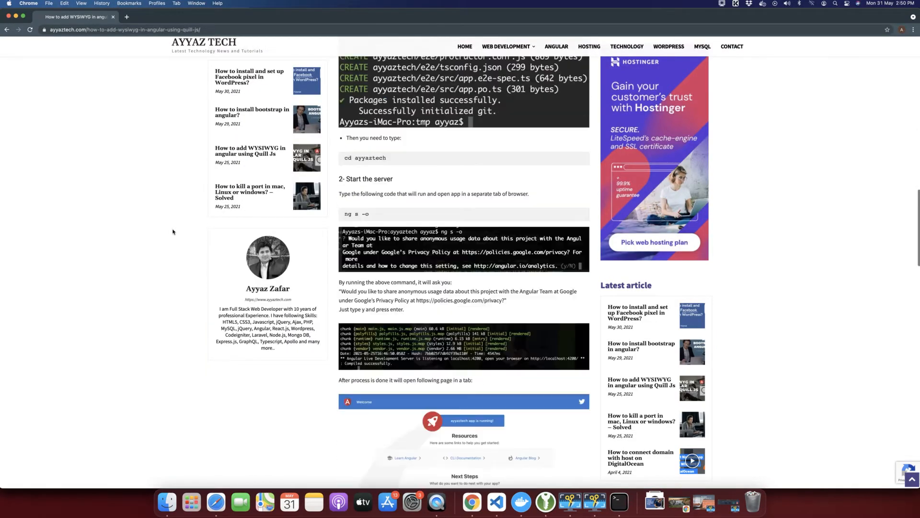
scroll("up", 3)
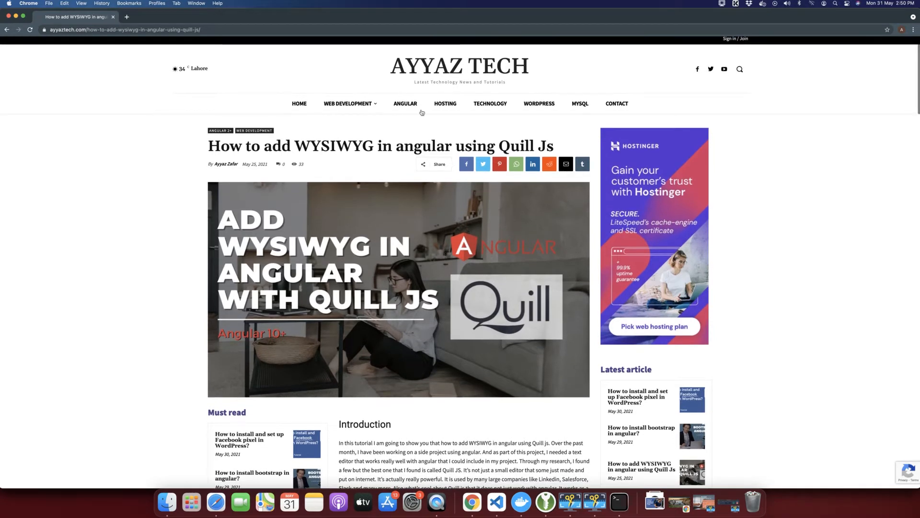
scroll("down", 3)
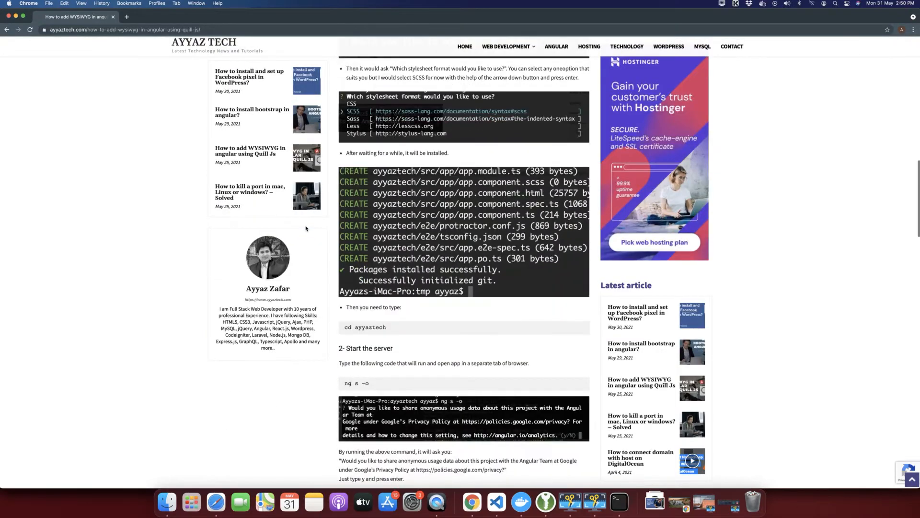
scroll("down", 3)
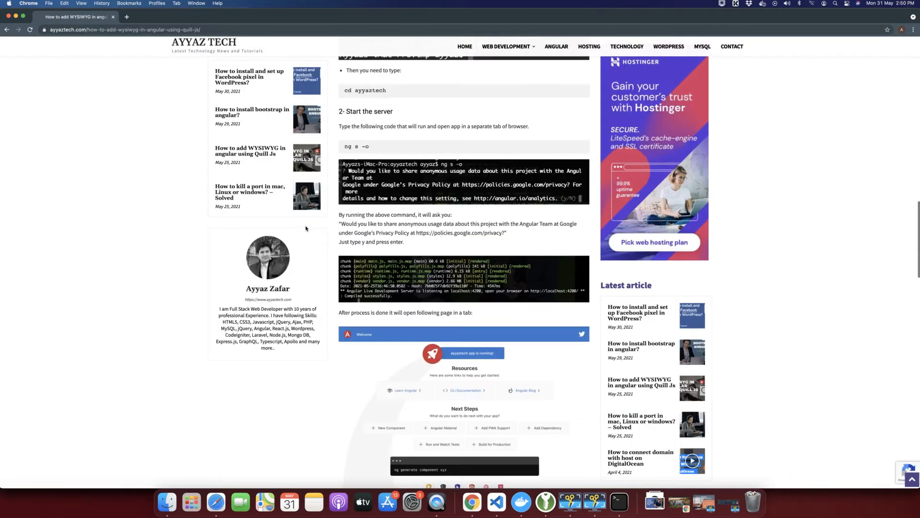
scroll("up", 3)
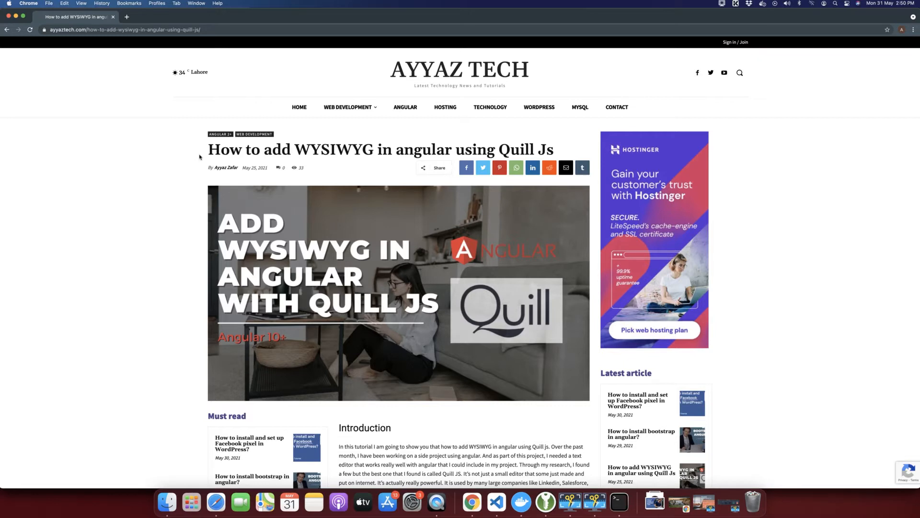
mouse_move(400, 142)
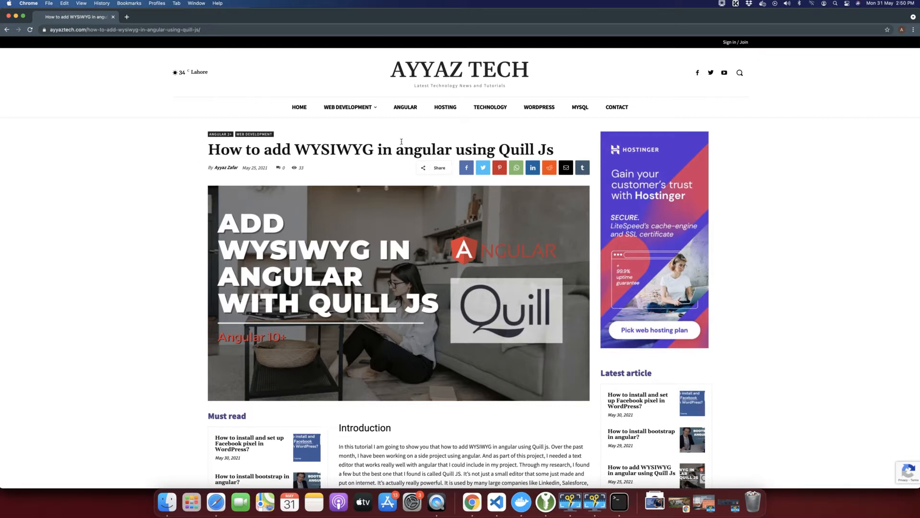
mouse_move(493, 141)
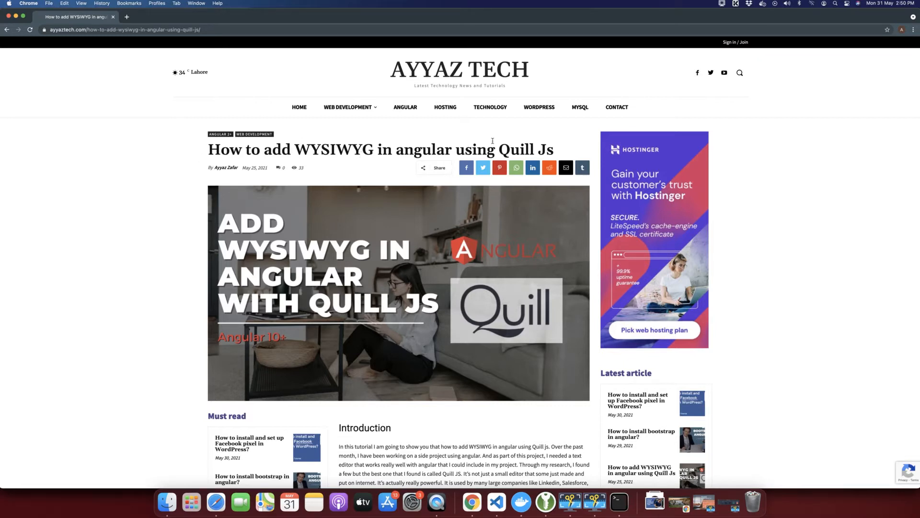
mouse_move(576, 150)
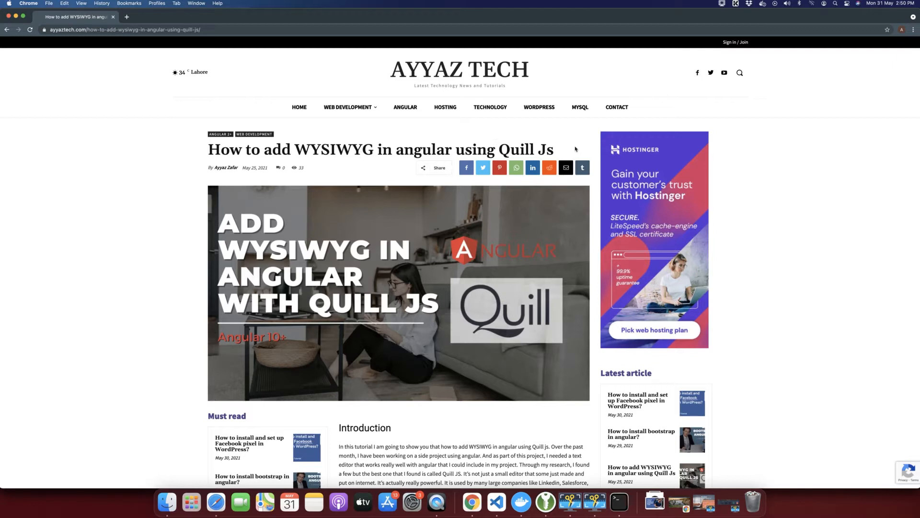
double_click(524, 150)
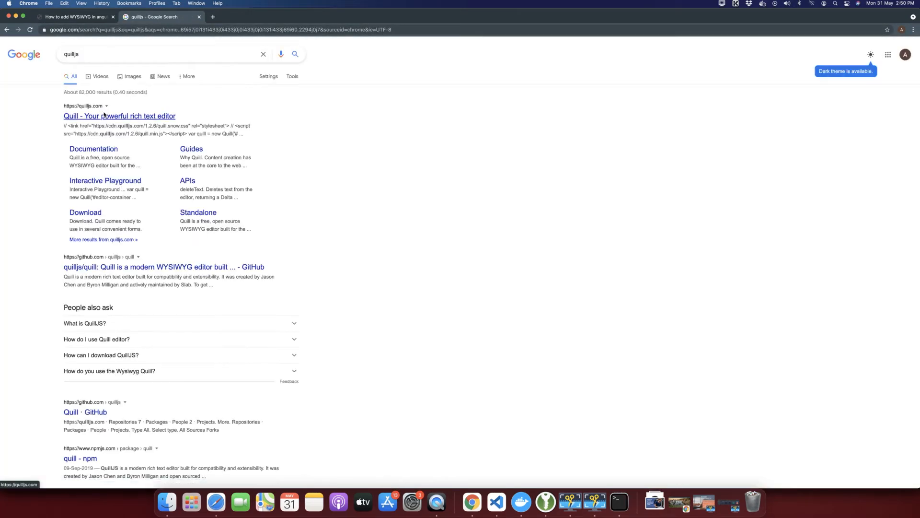
Step: Open quilljs.com from the search results and go to its Documentation
left_click(119, 116)
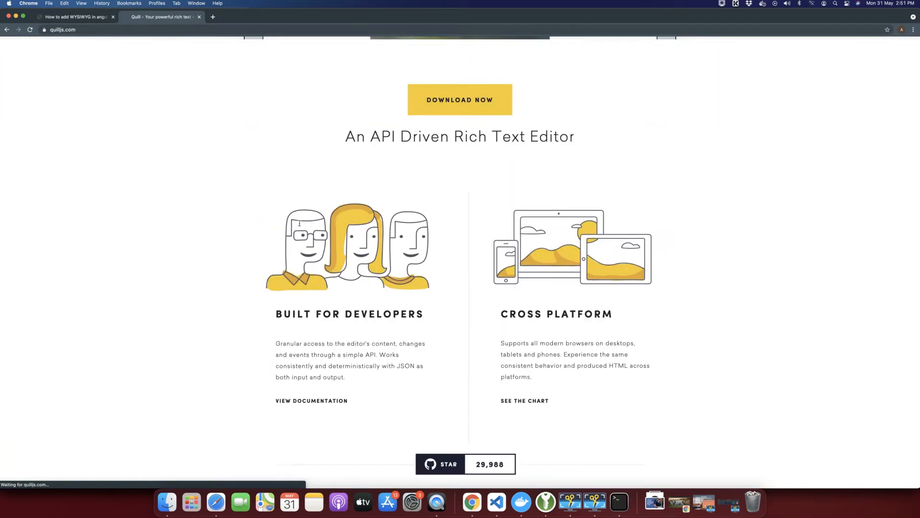
scroll("up", 3)
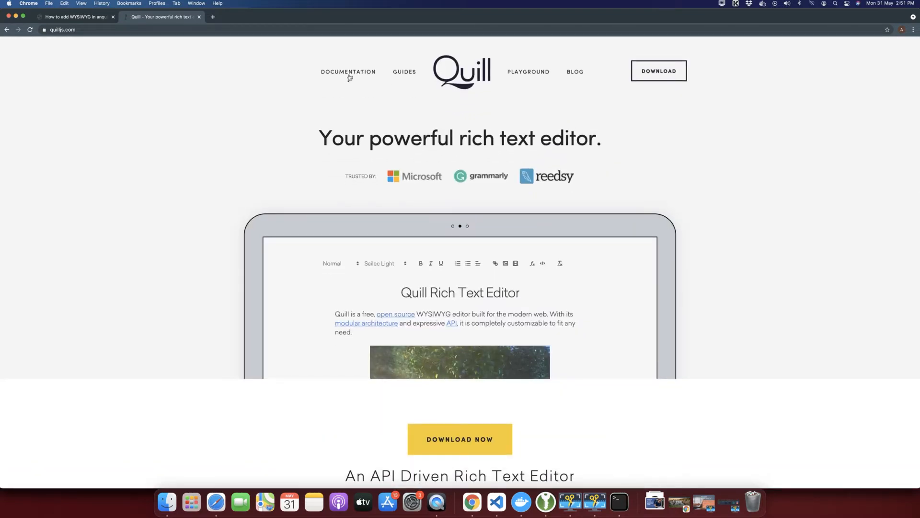
left_click(348, 71)
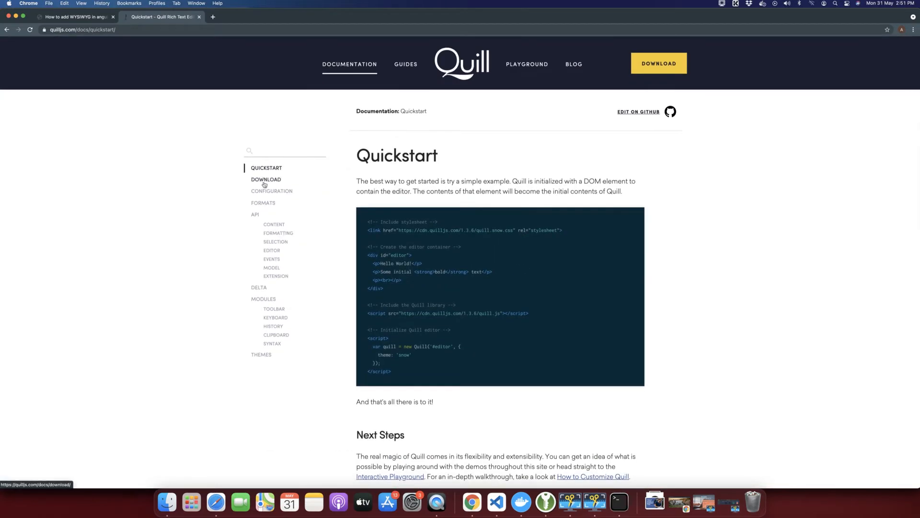
mouse_move(269, 288)
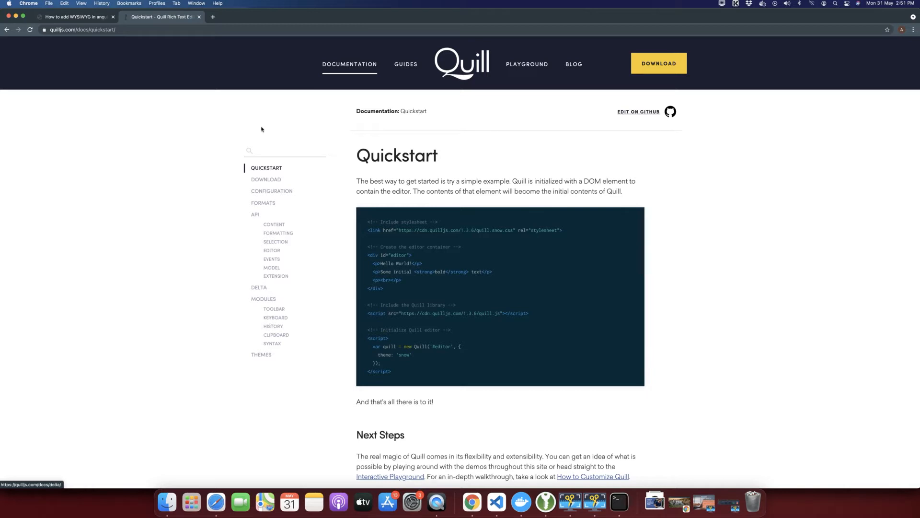
Step: View the Configuration docs page, then return to the Ayyaz Tech tutorial article
left_click(272, 191)
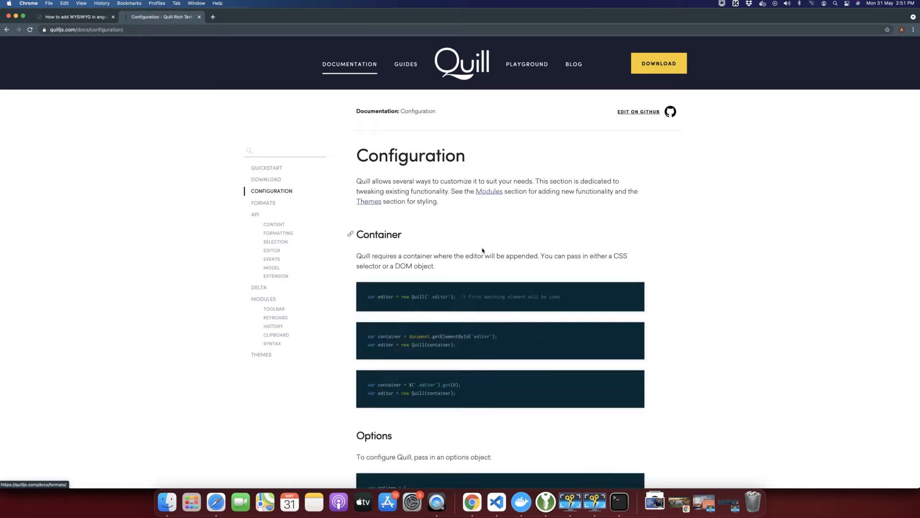
scroll("down", 3)
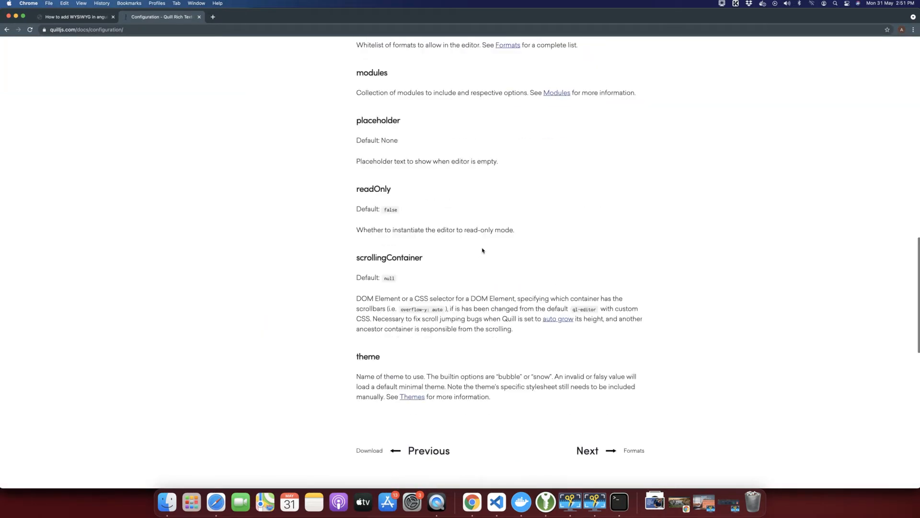
left_click(74, 16)
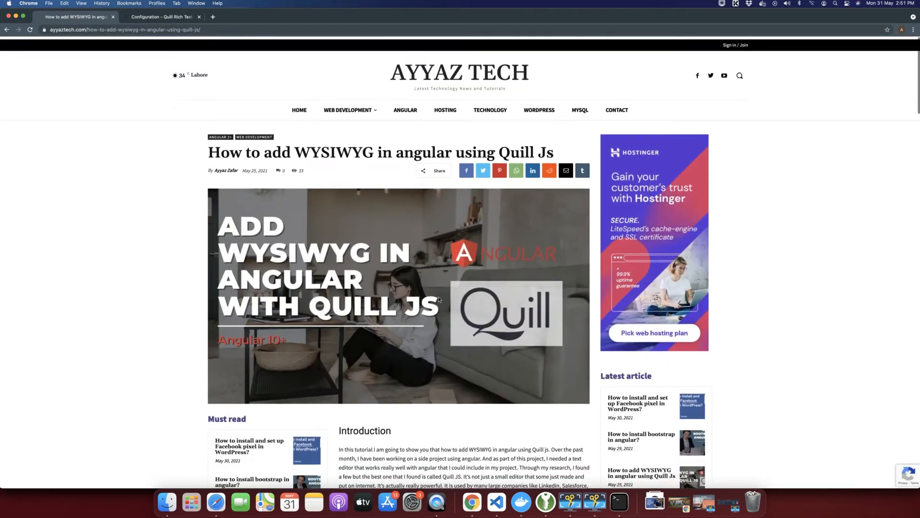
Step: Generate a new Angular project ayyaztech with ng new, choosing SCSS stylesheets
left_click(618, 501)
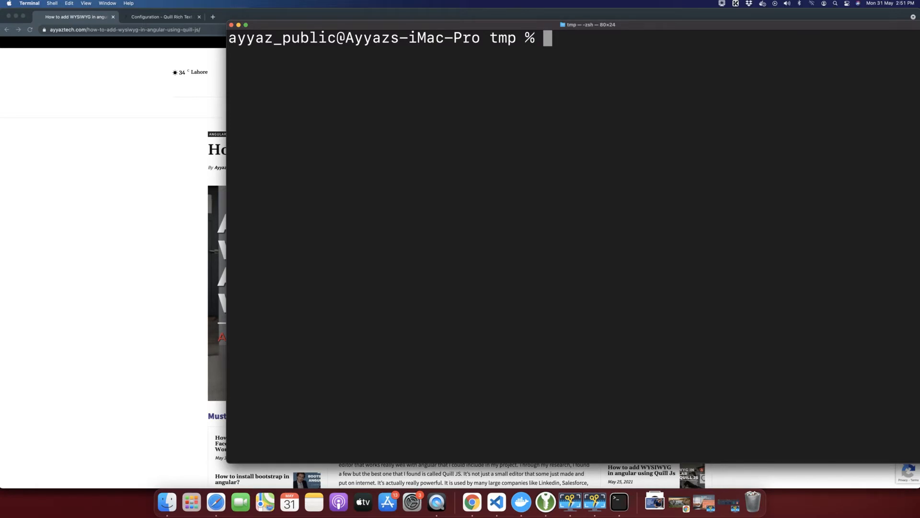
type("ng")
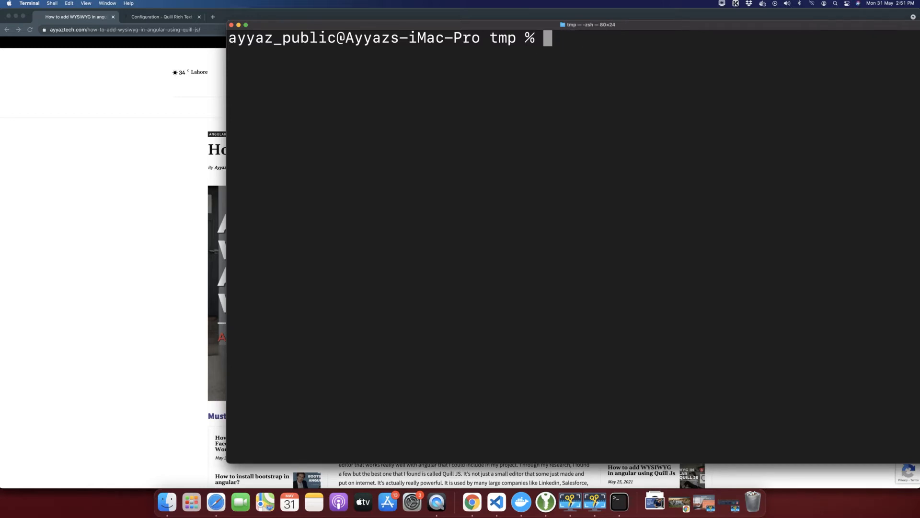
type("ng new ayyaztech")
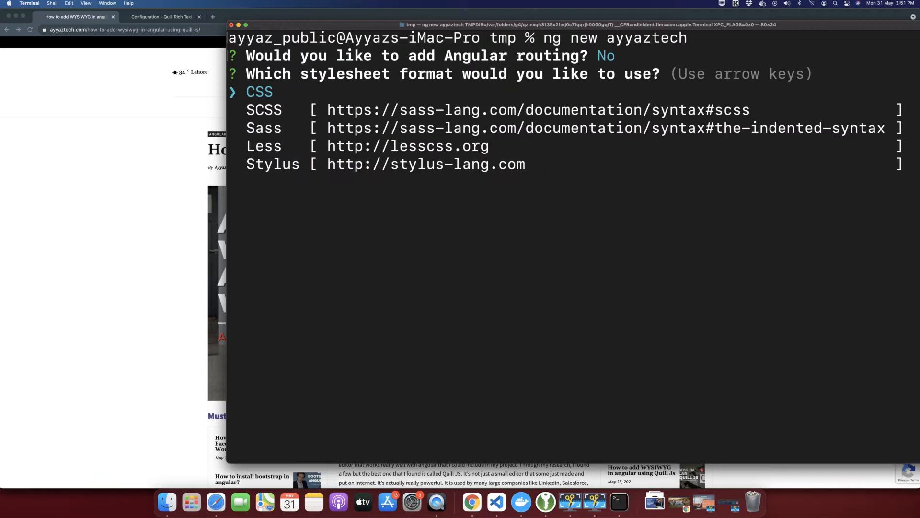
key("Return")
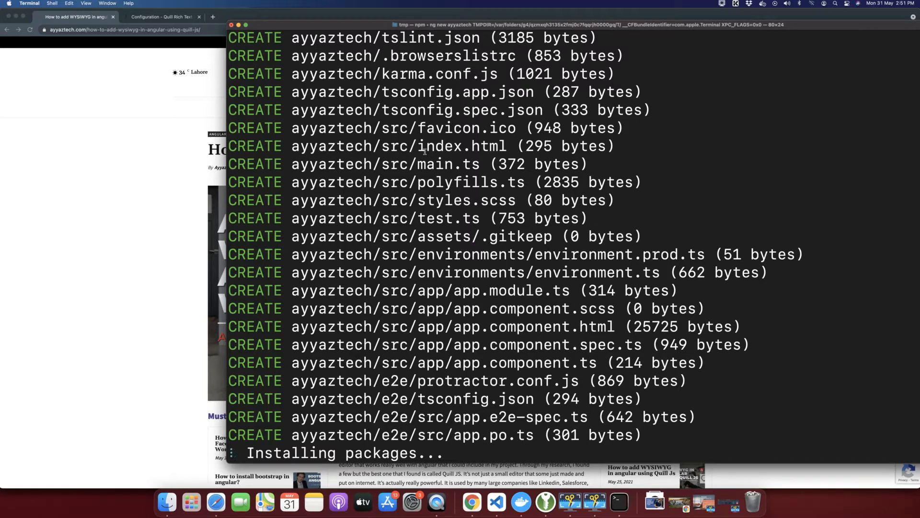
mouse_move(132, 244)
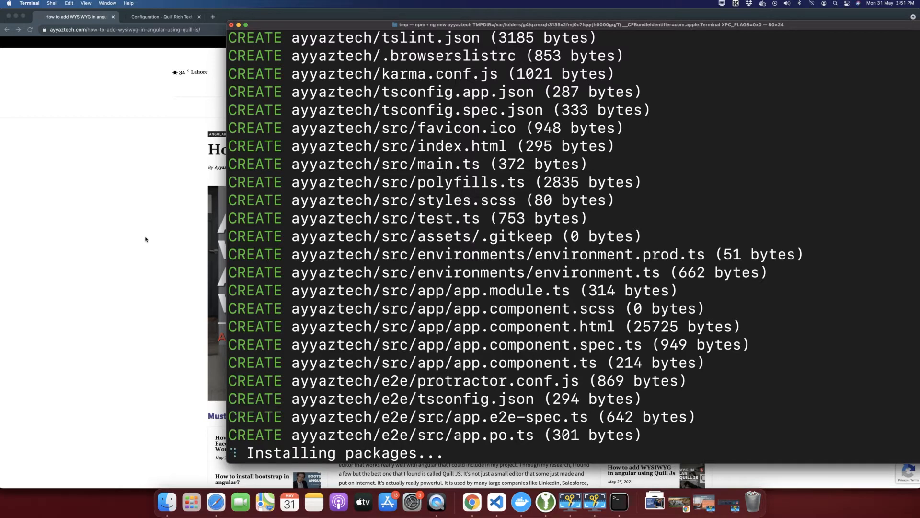
mouse_move(327, 268)
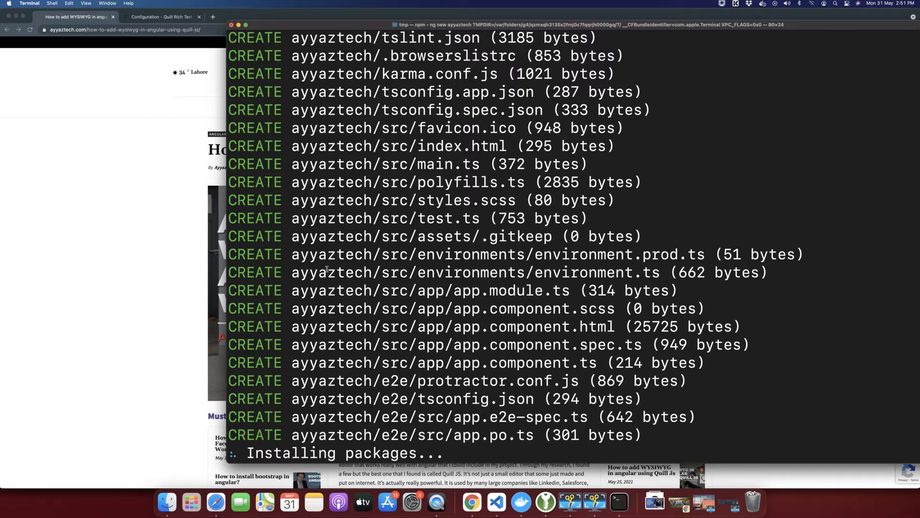
mouse_move(639, 141)
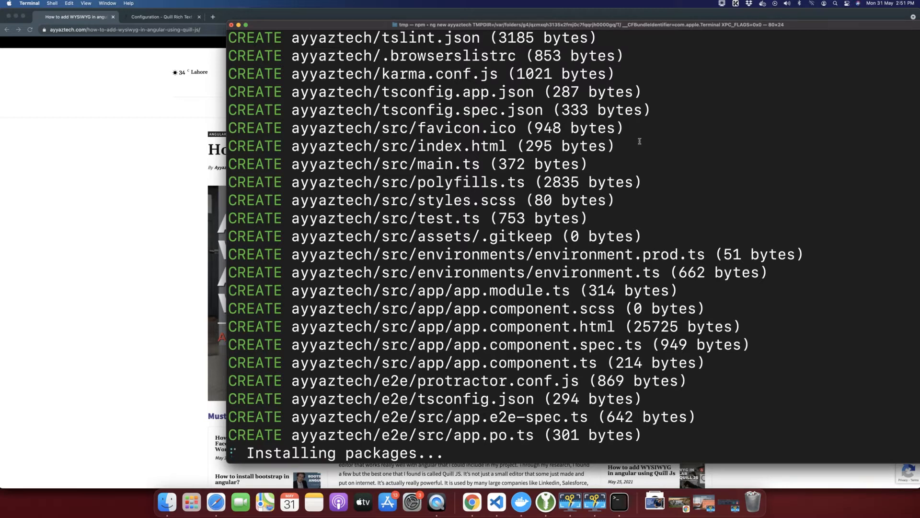
mouse_move(713, 25)
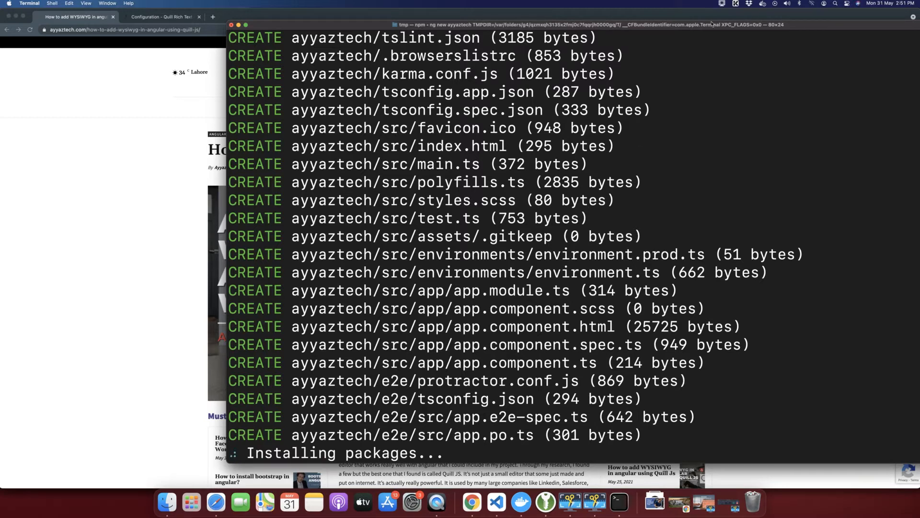
left_click(722, 4)
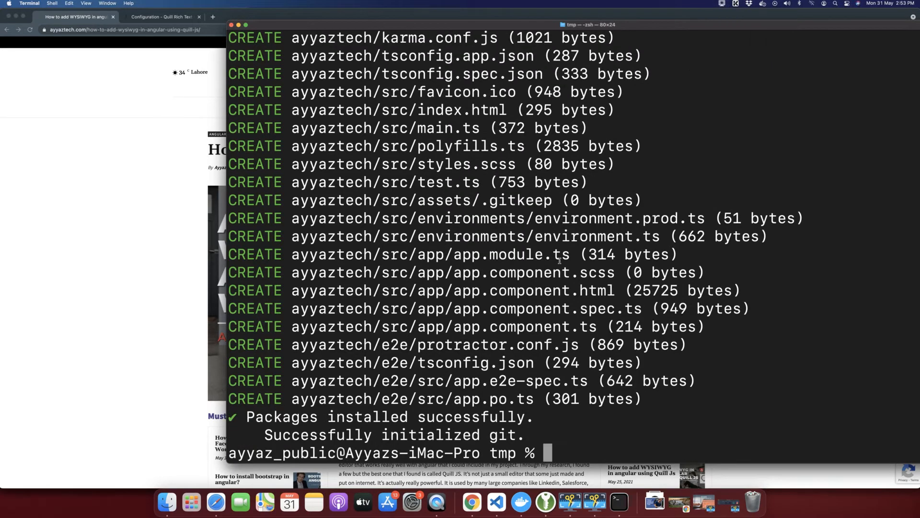
mouse_move(606, 381)
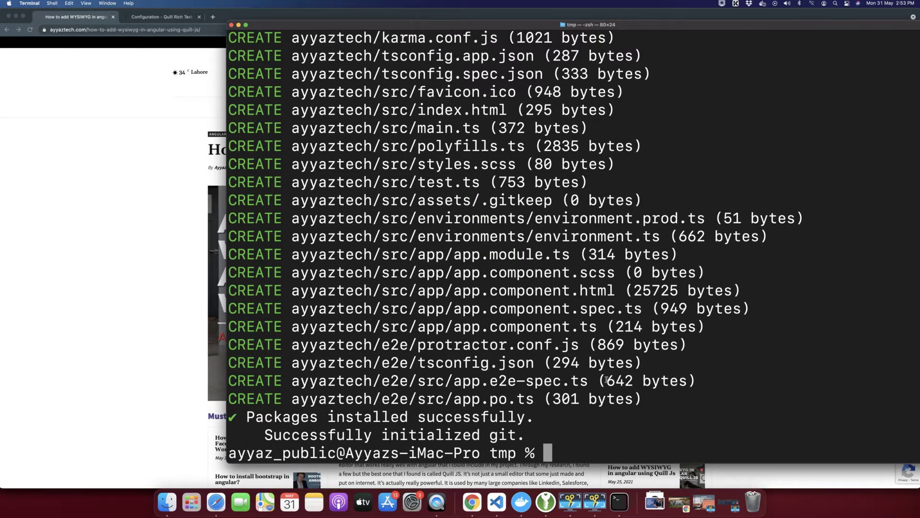
Step: Enter the ayyaztech folder, list its files and open it in VS Code with code
type("ls")
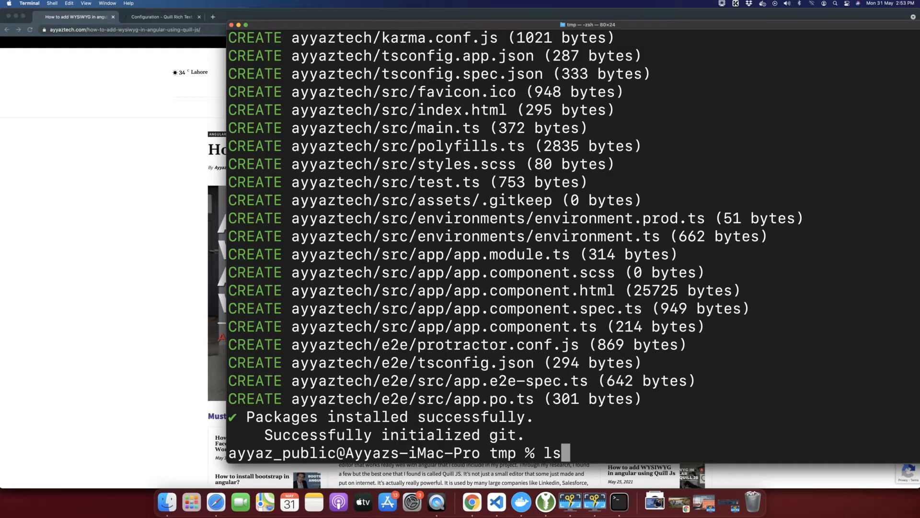
type("dcd ay")
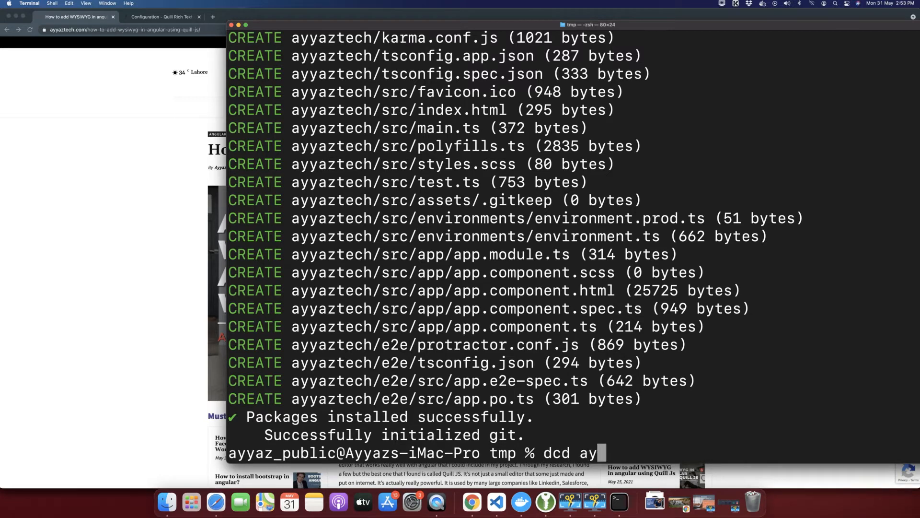
key("Return")
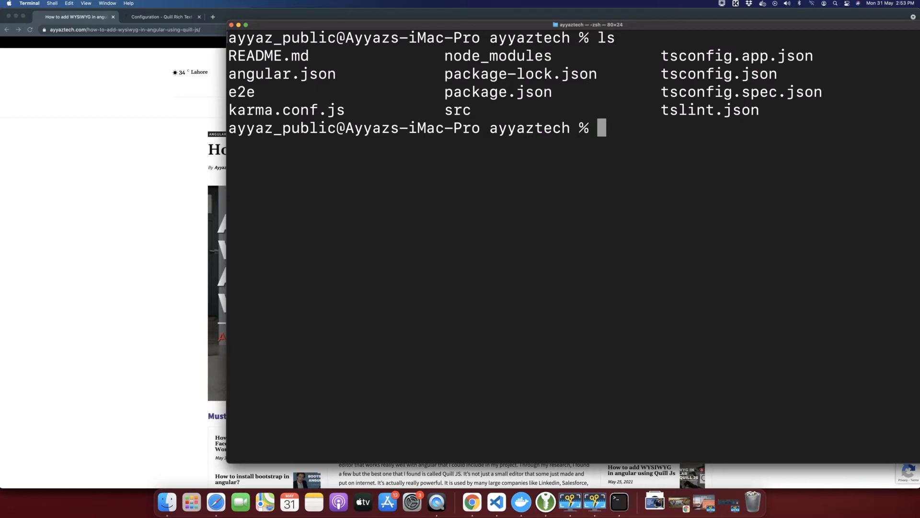
type("c")
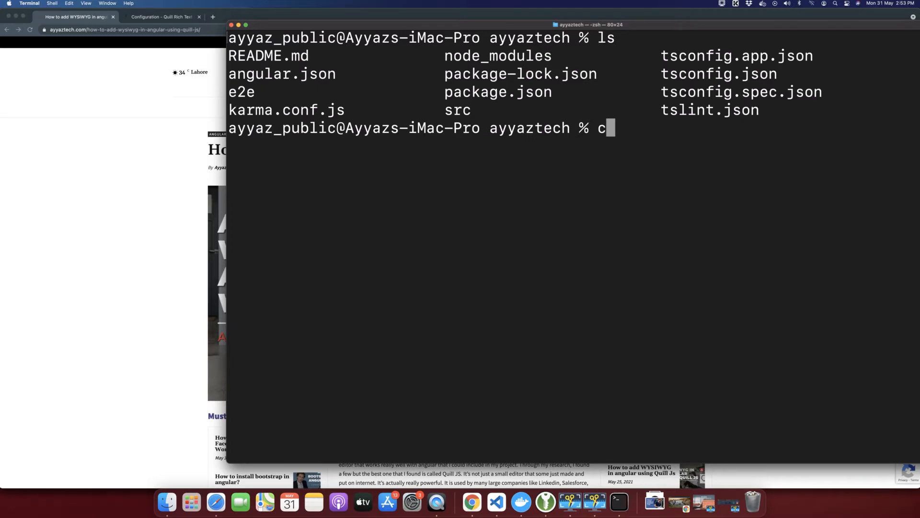
key("Return")
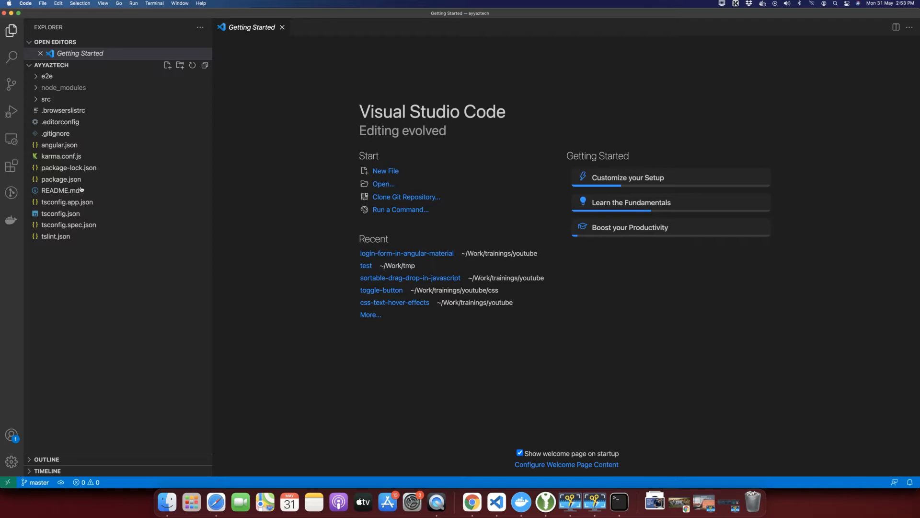
mouse_move(335, 310)
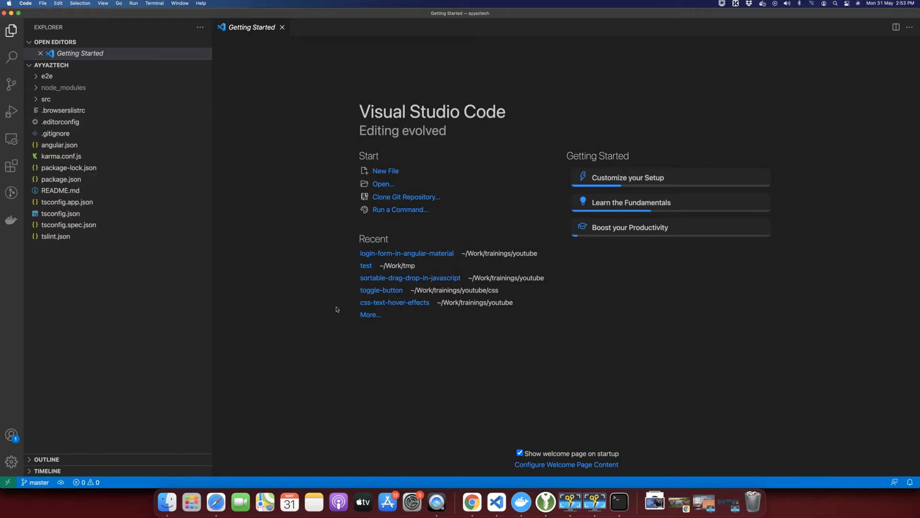
Step: Start an integrated terminal at the project, glance at the tutorial, and return to VS Code
left_click(154, 2)
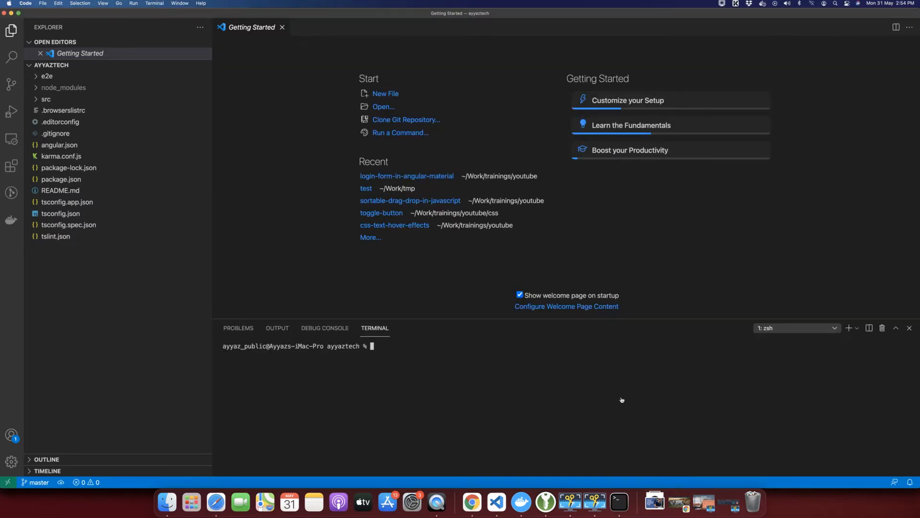
left_click(471, 503)
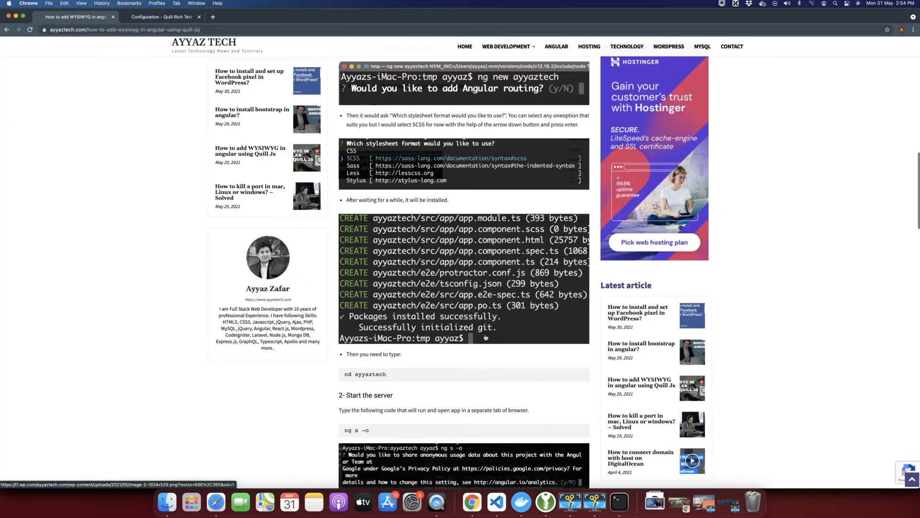
scroll("down", 3)
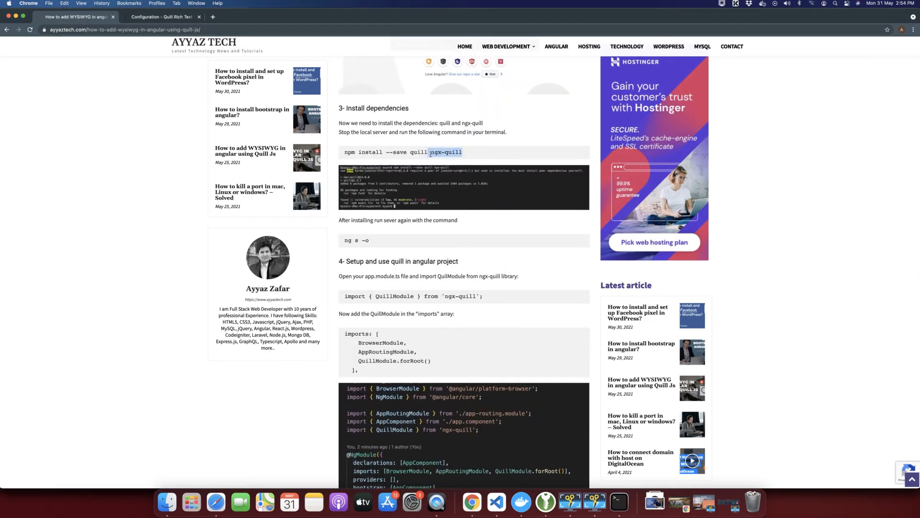
left_click(497, 501)
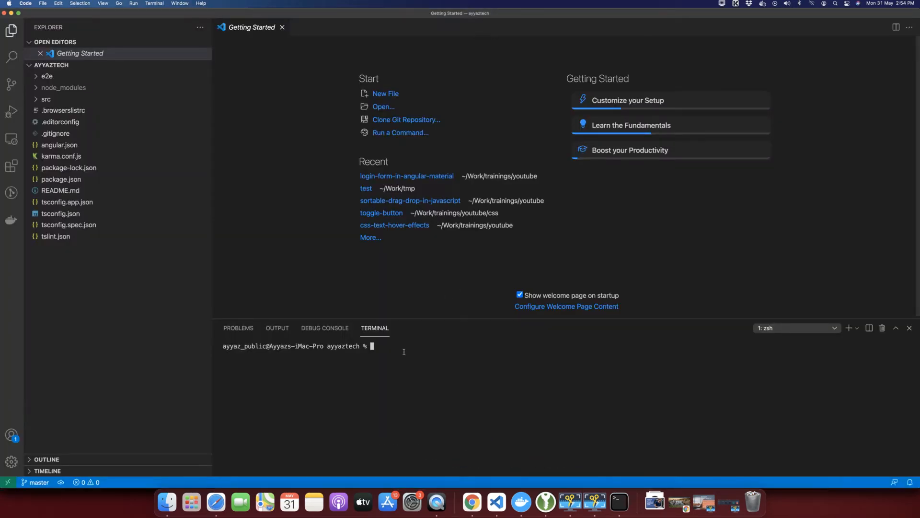
Step: Run npm install --save quill ngx-quill in the integrated terminal
left_click(472, 501)
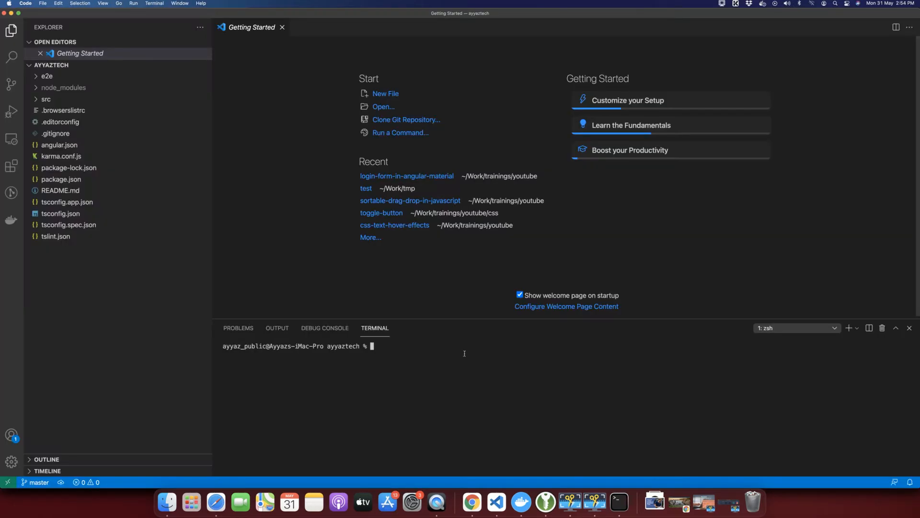
type("npm install --save")
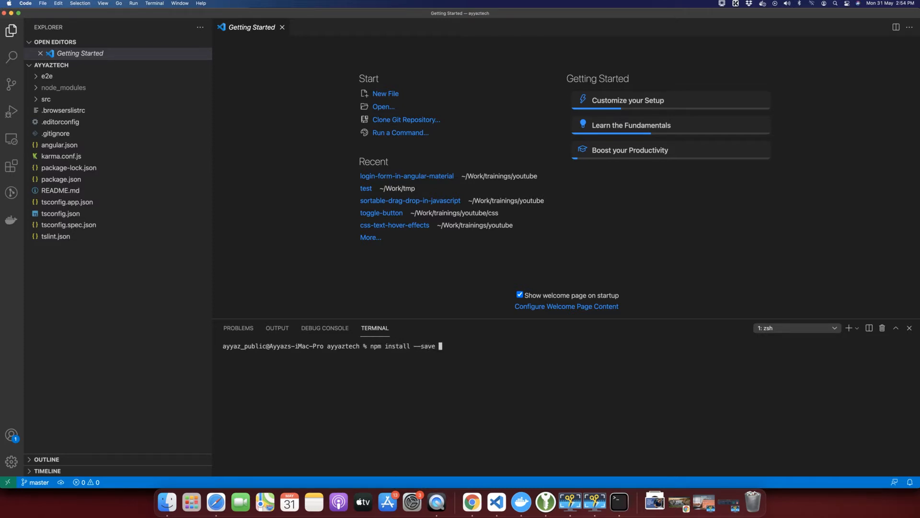
type("quill")
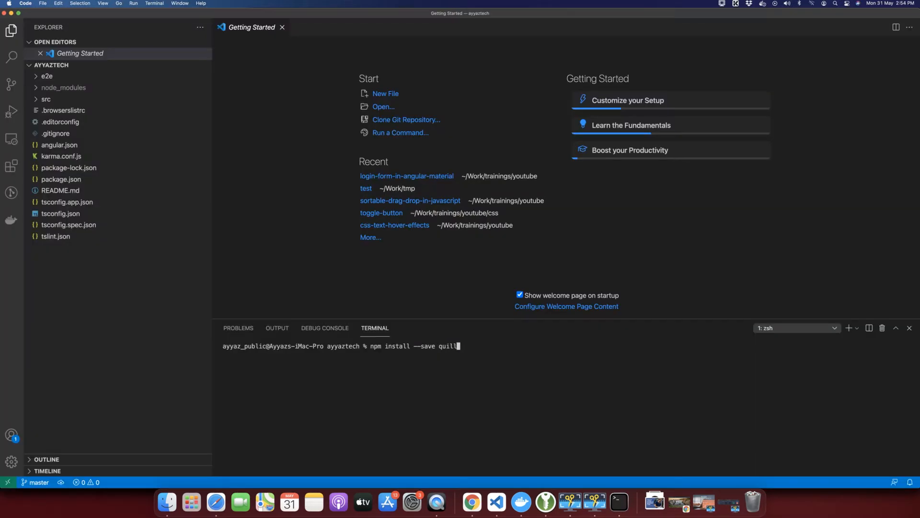
type("ngx-quill")
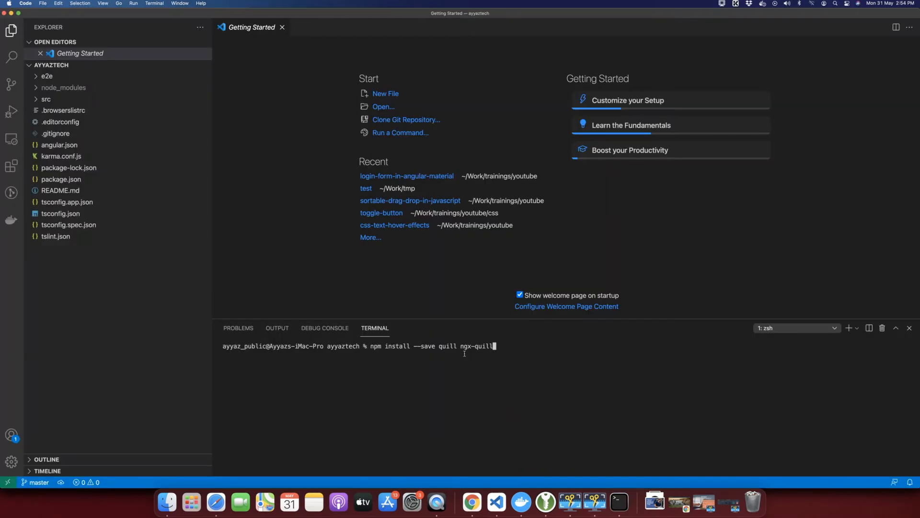
key("Return")
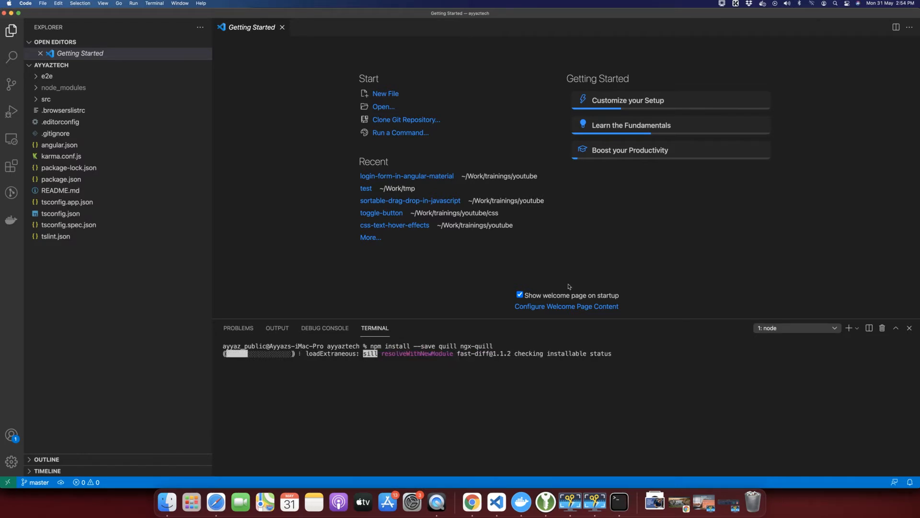
mouse_move(451, 315)
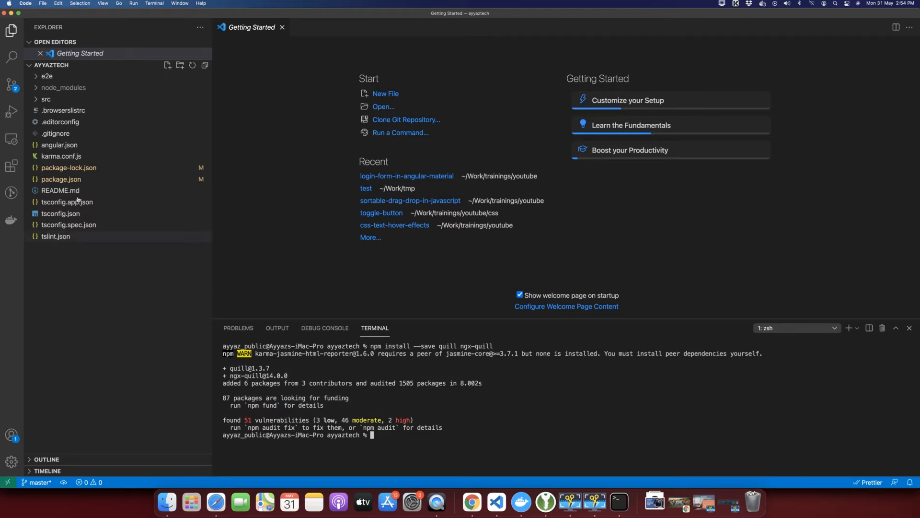
Step: Check package.json dependencies now list ngx-quill and quill, then expand src
left_click(60, 180)
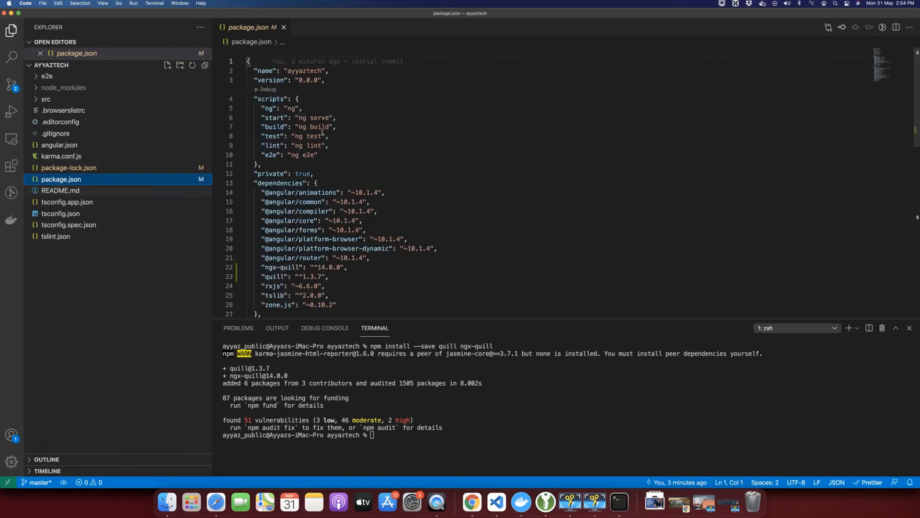
scroll("down", 3)
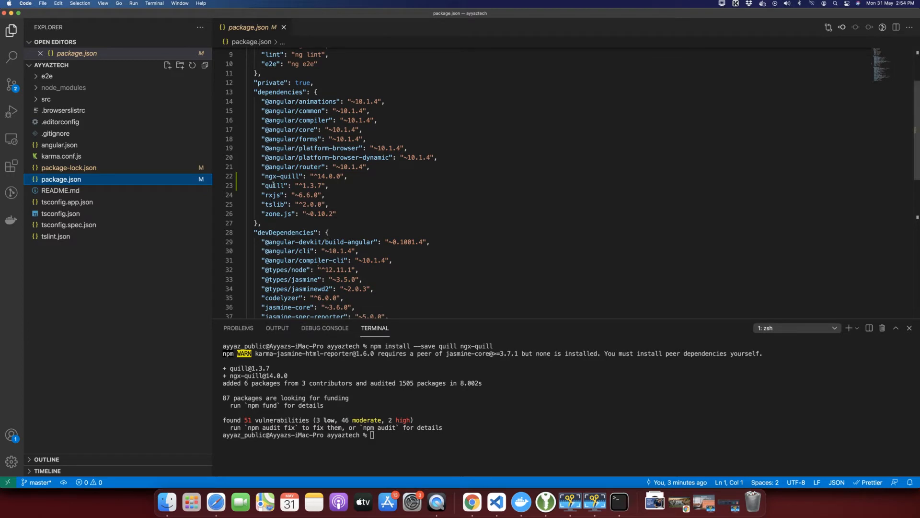
double_click(275, 176)
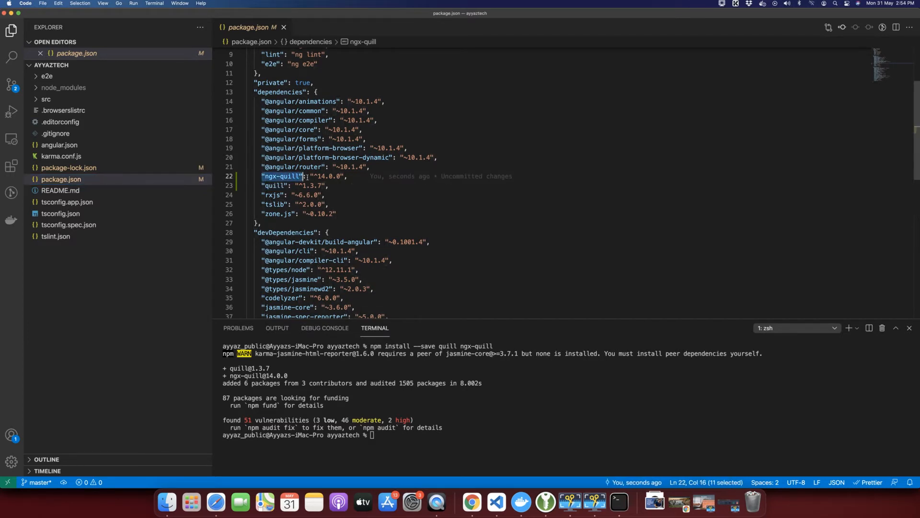
left_click(268, 92)
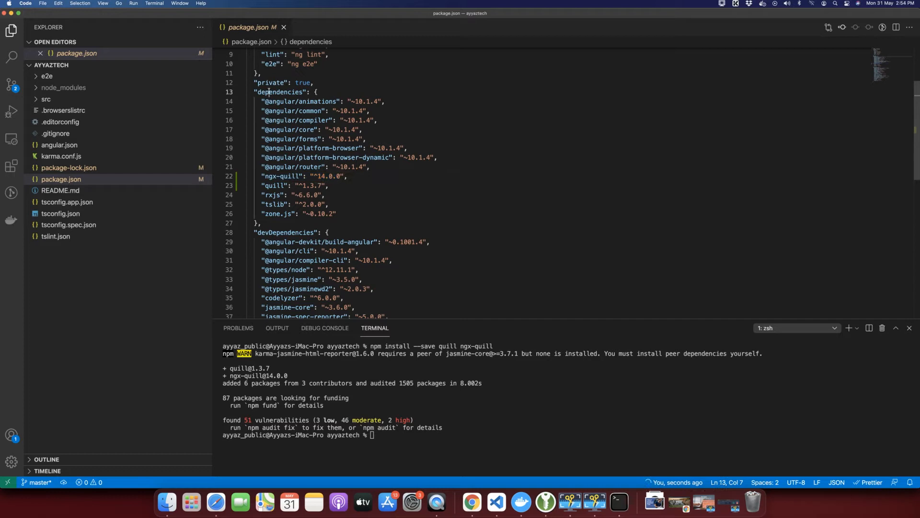
left_click(318, 213)
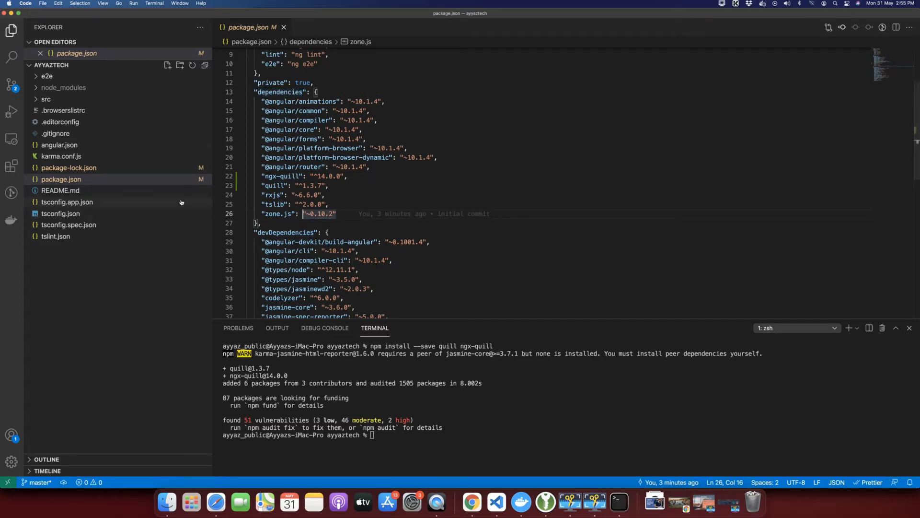
left_click(46, 99)
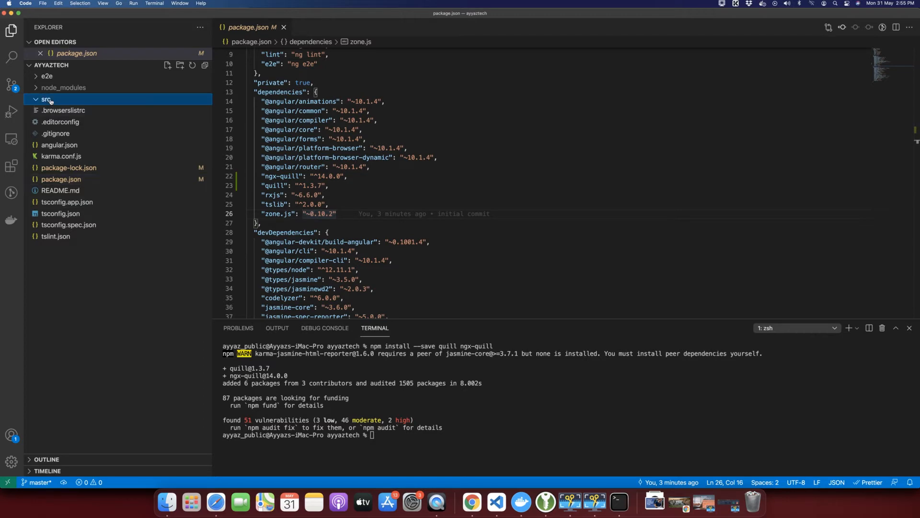
Step: In app.module.ts import QuillModule from ngx-quill and register QuillModule.forRoot()
left_click(46, 99)
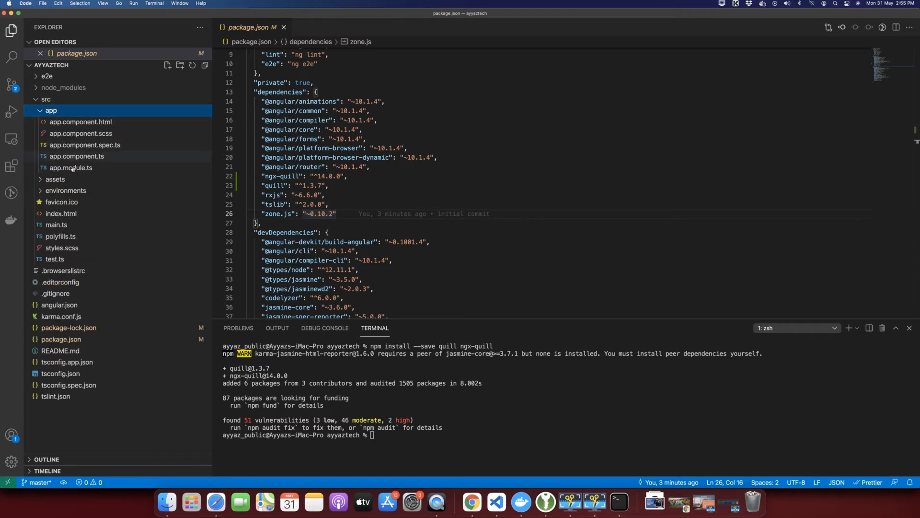
left_click(70, 167)
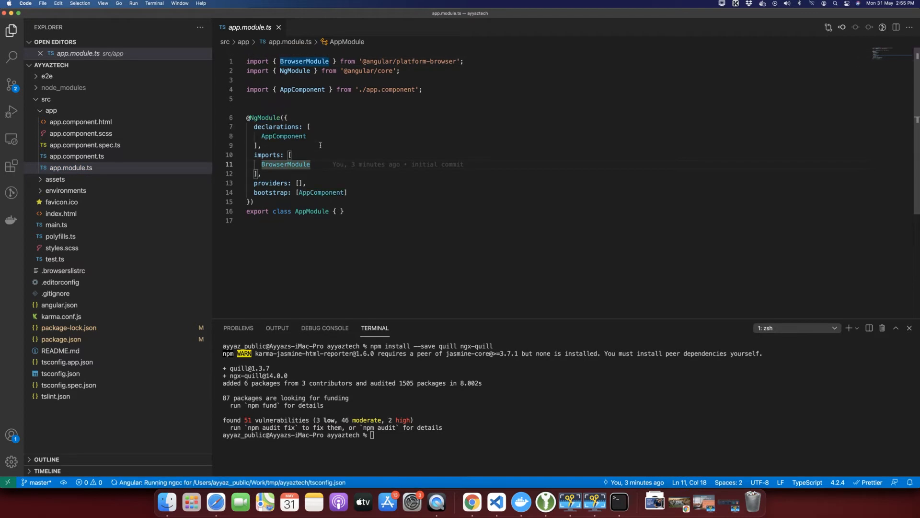
type(",")
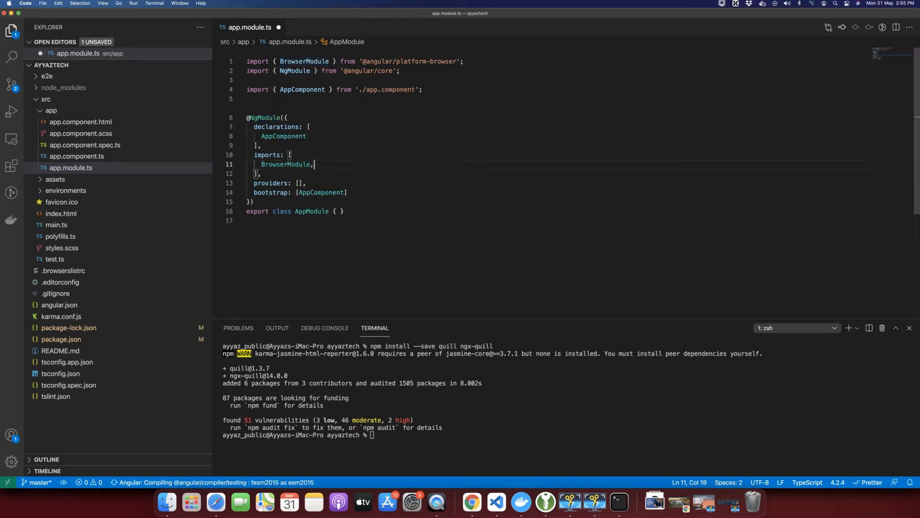
type("QuillModule")
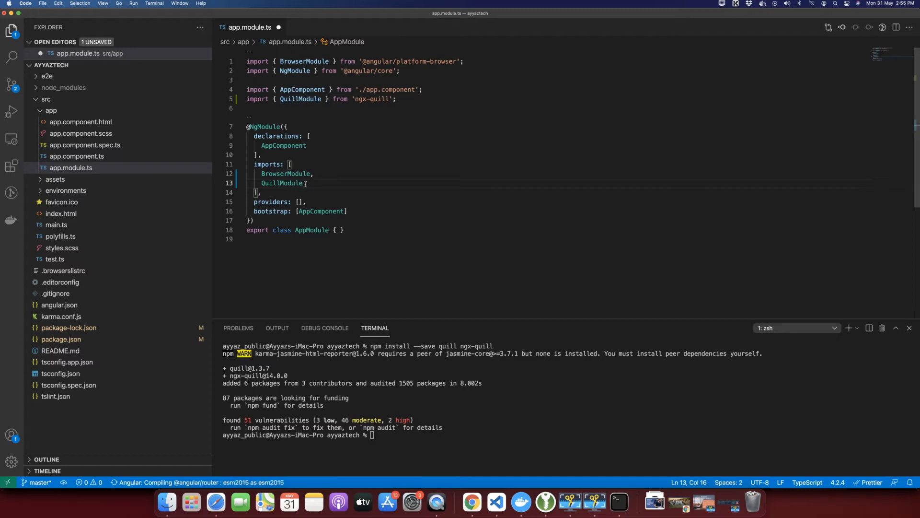
type(".forRoot()],")
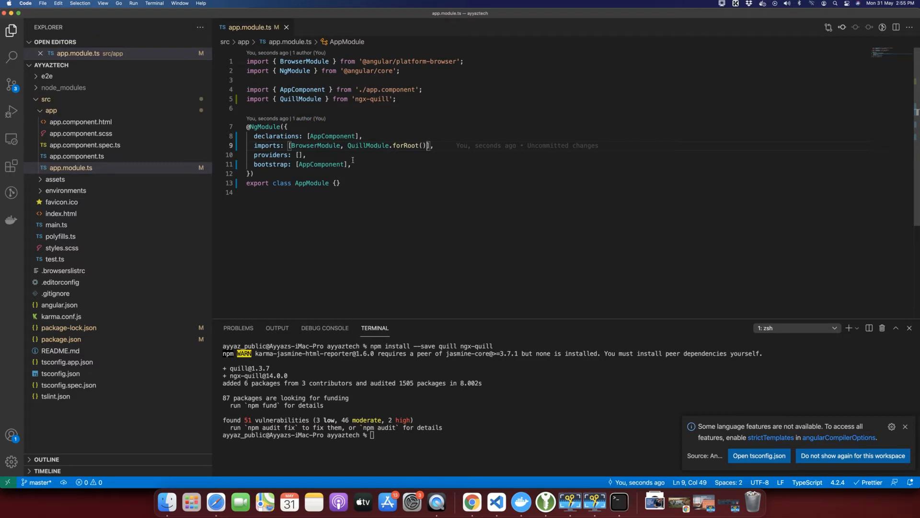
left_click(80, 122)
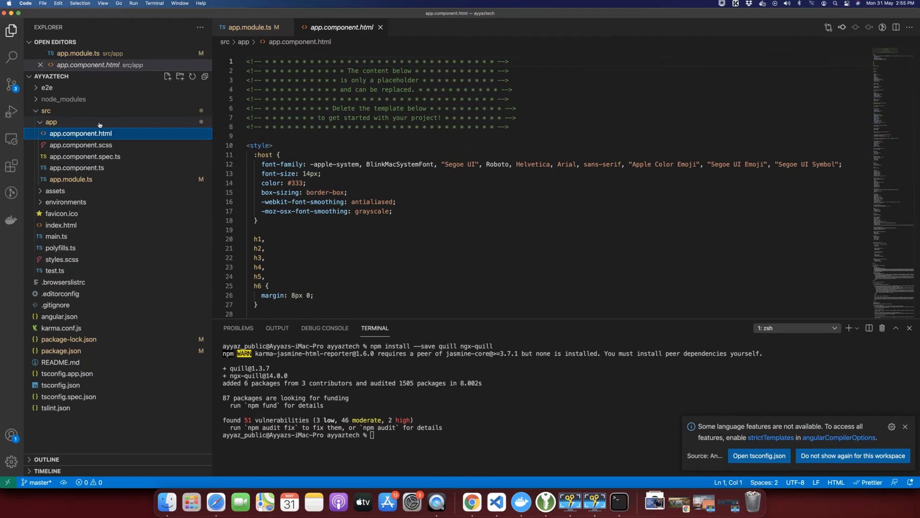
Step: Run ng s -o to start the dev server, hitting the port 4200 error
left_click(81, 134)
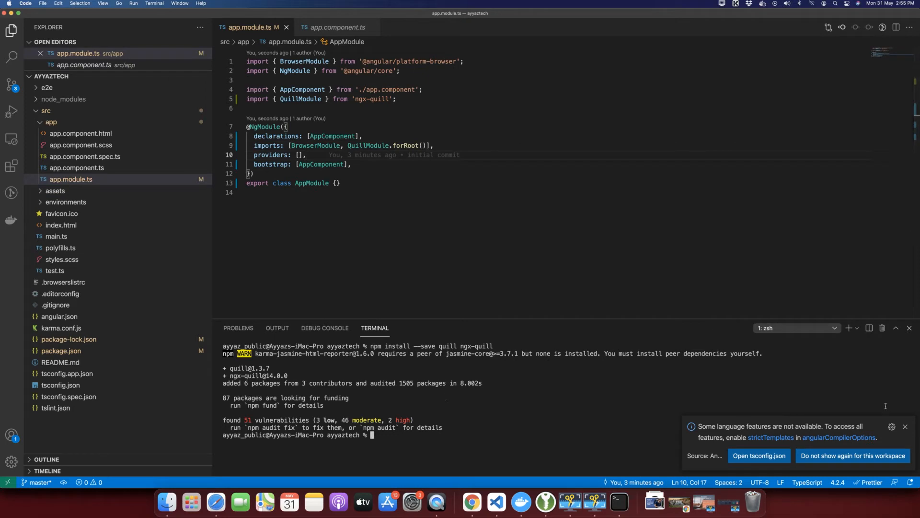
left_click(904, 425)
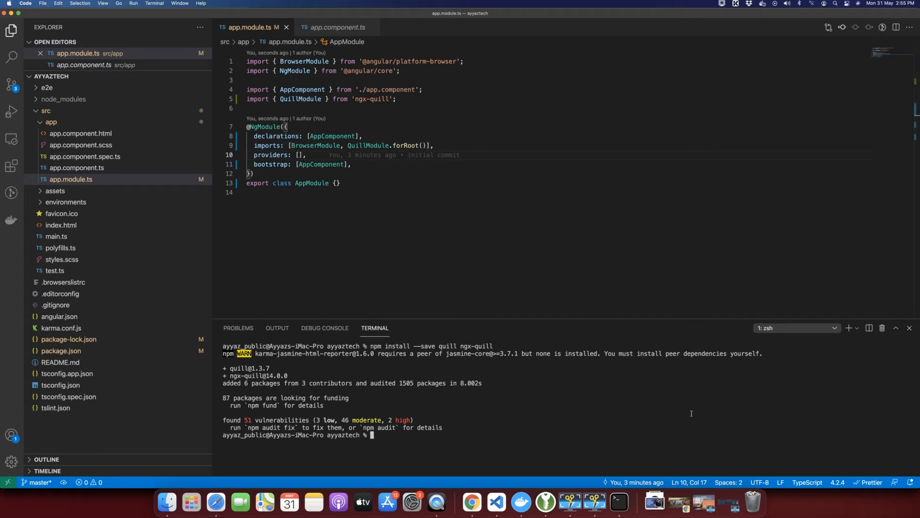
type("ng s -o")
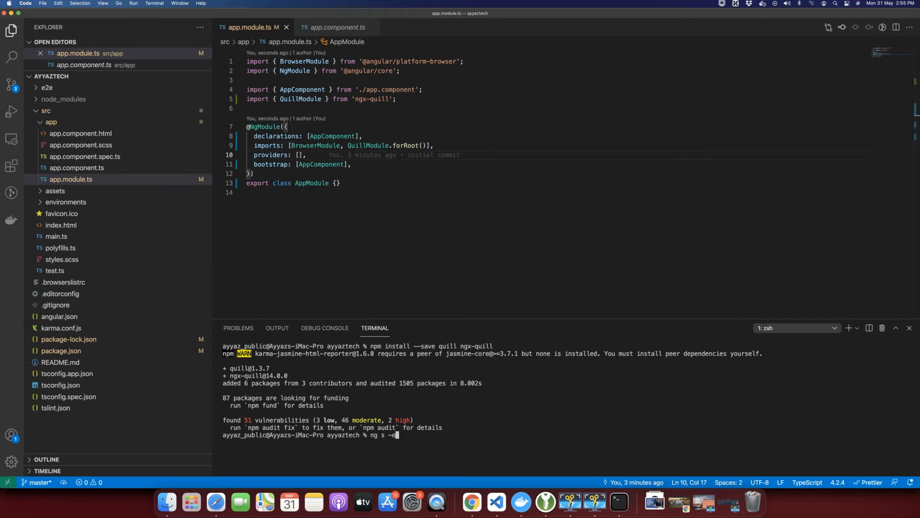
key("Return")
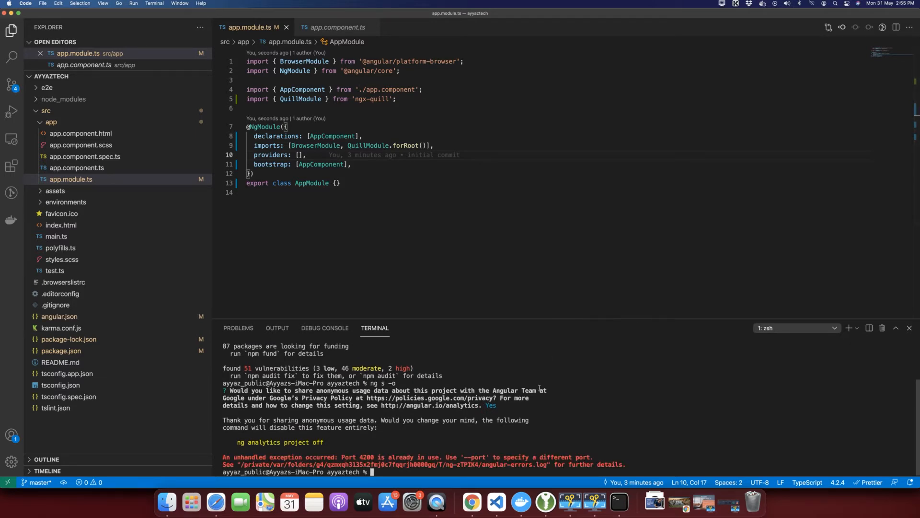
mouse_move(639, 416)
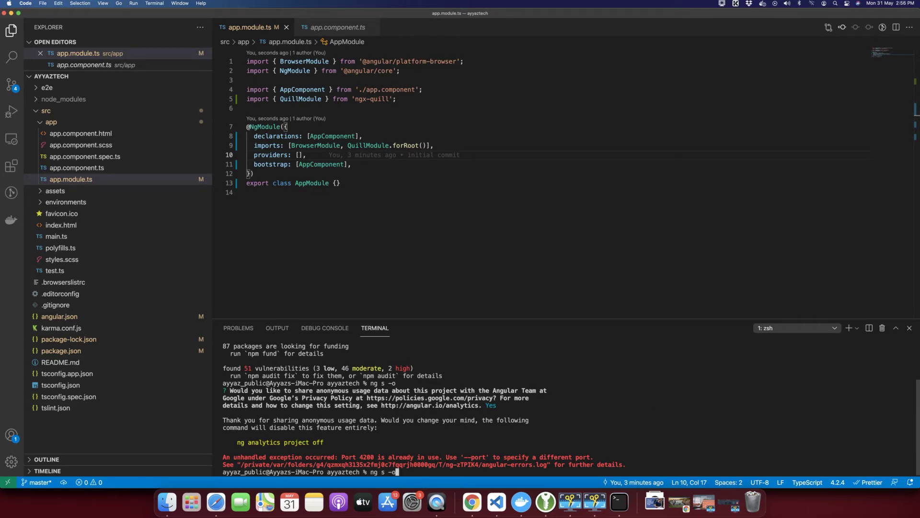
Step: Restart the dev server with ng s -o --port 4444, opening localhost:4444
type("--port")
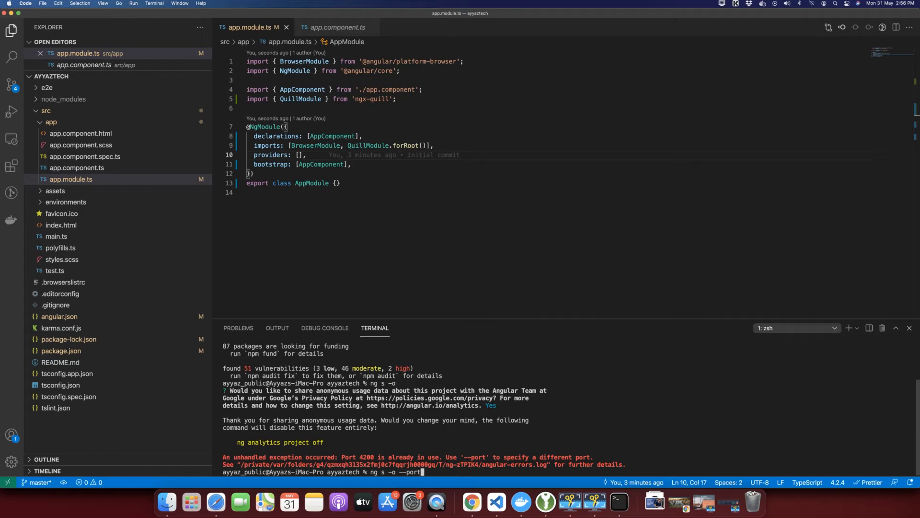
type("4444")
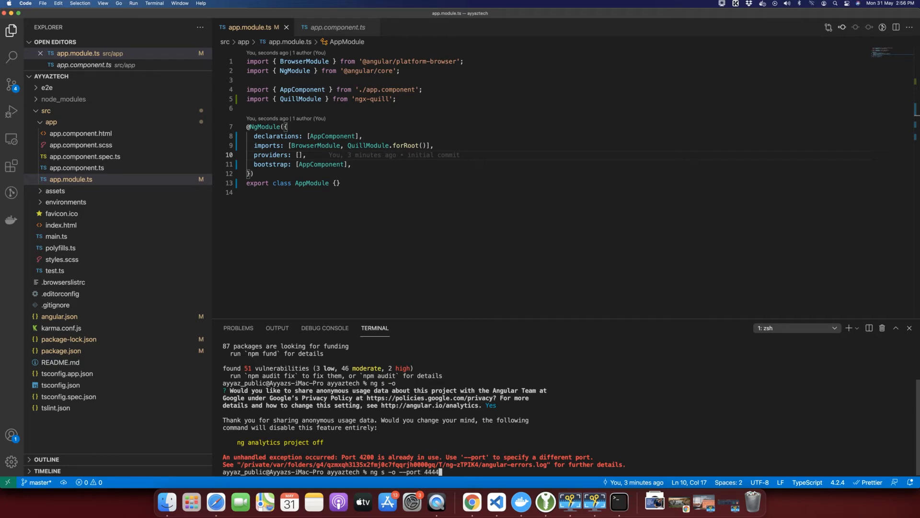
key("Return")
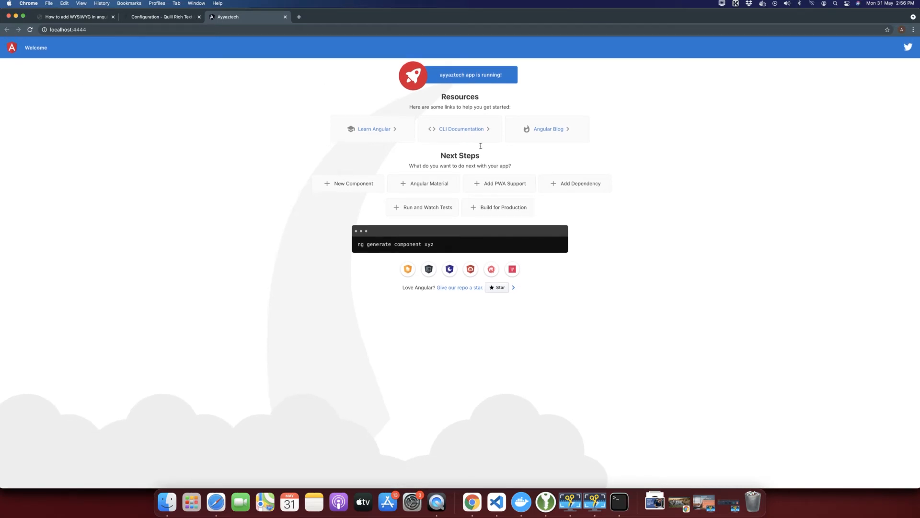
mouse_move(215, 222)
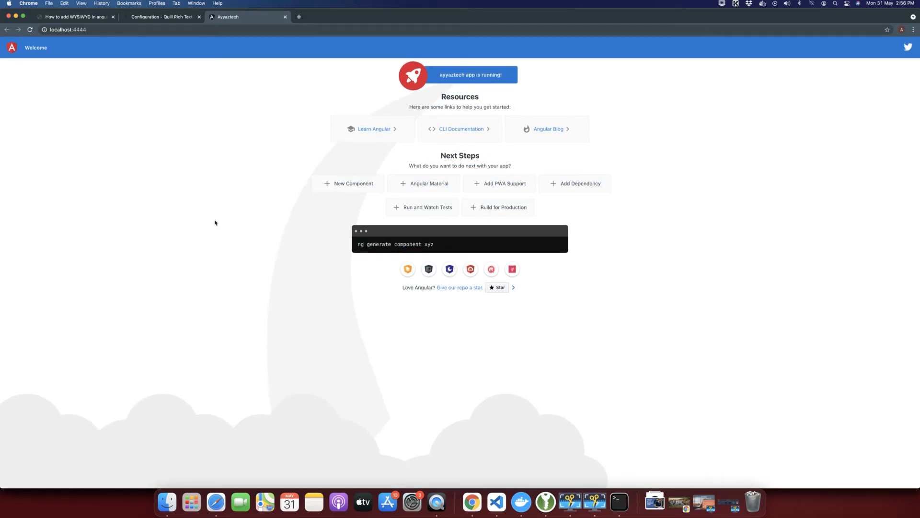
mouse_move(314, 306)
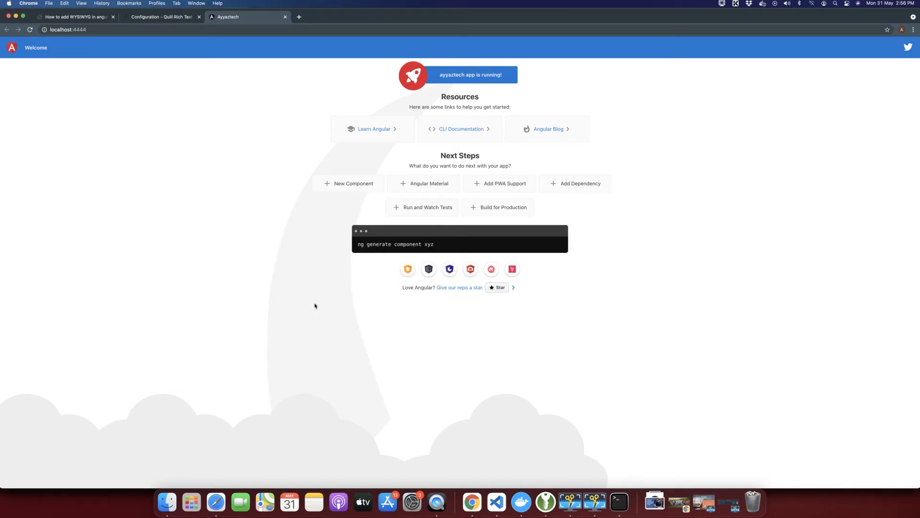
Step: Empty app.component.html of its default template, then check the tutorial
left_click(497, 501)
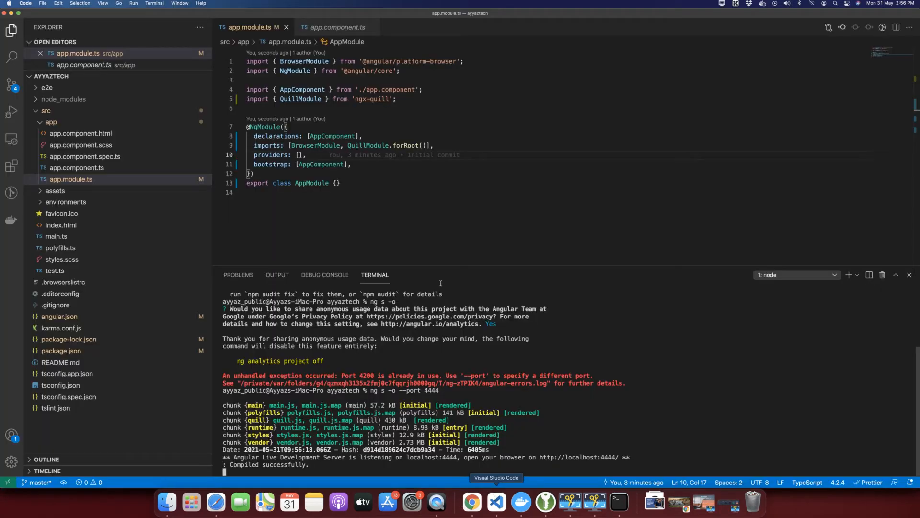
left_click(81, 134)
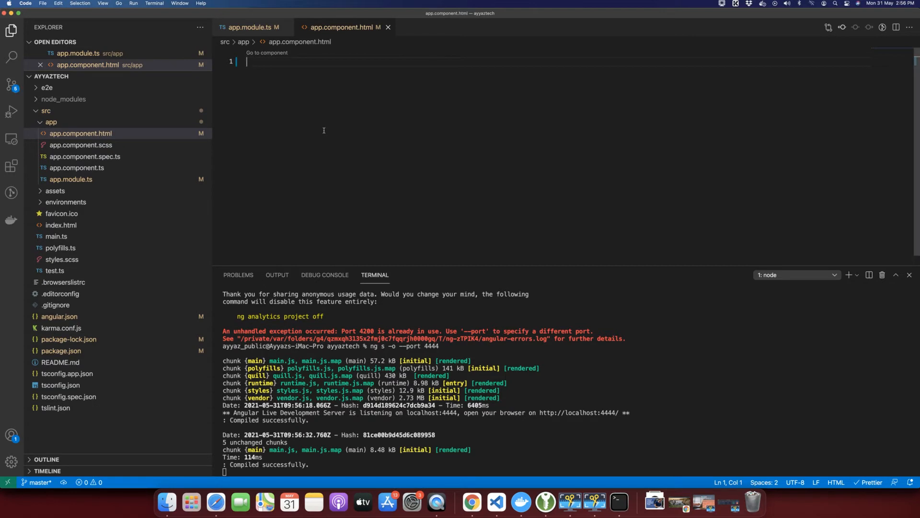
mouse_move(520, 501)
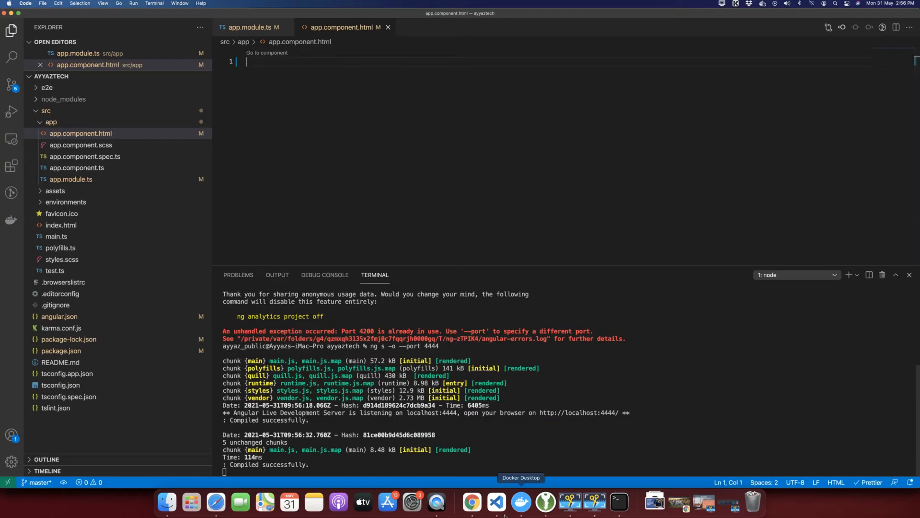
left_click(472, 501)
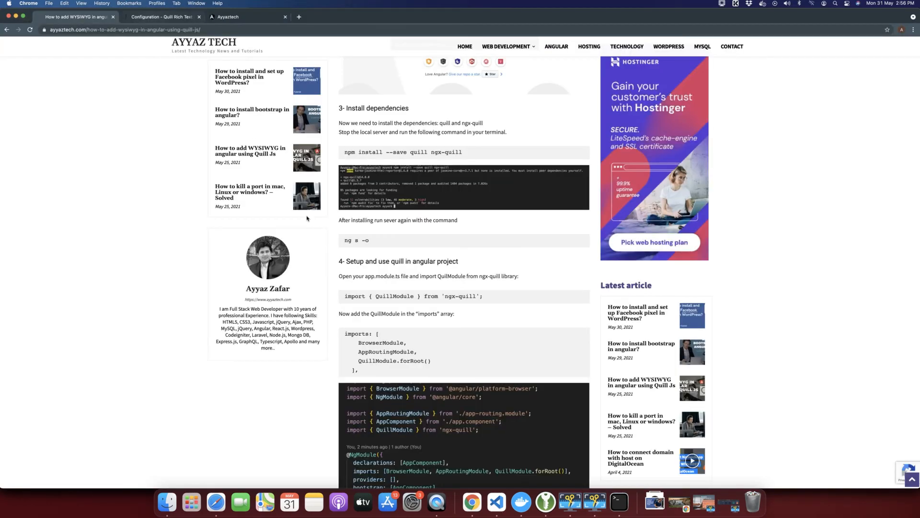
Step: Copy the tutorial's Quill stylesheet import block and open styles.scss in VS Code
scroll("down", 3)
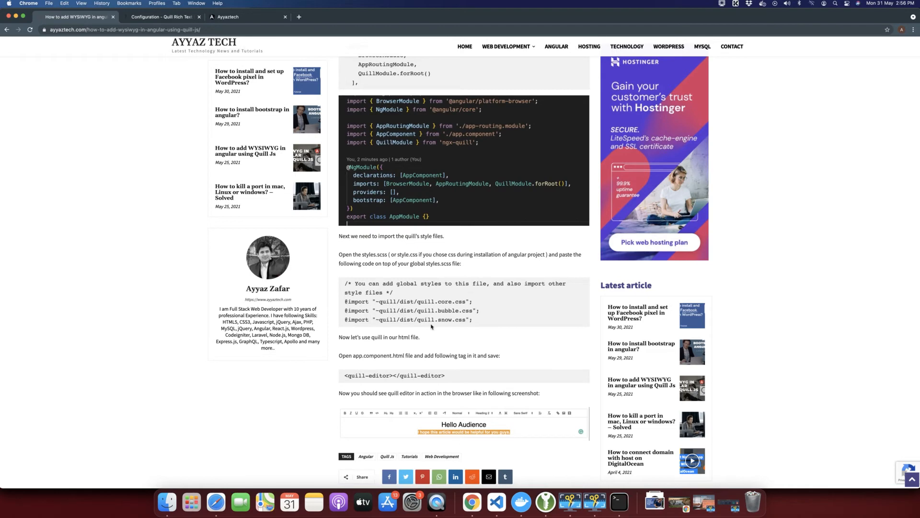
mouse_move(380, 271)
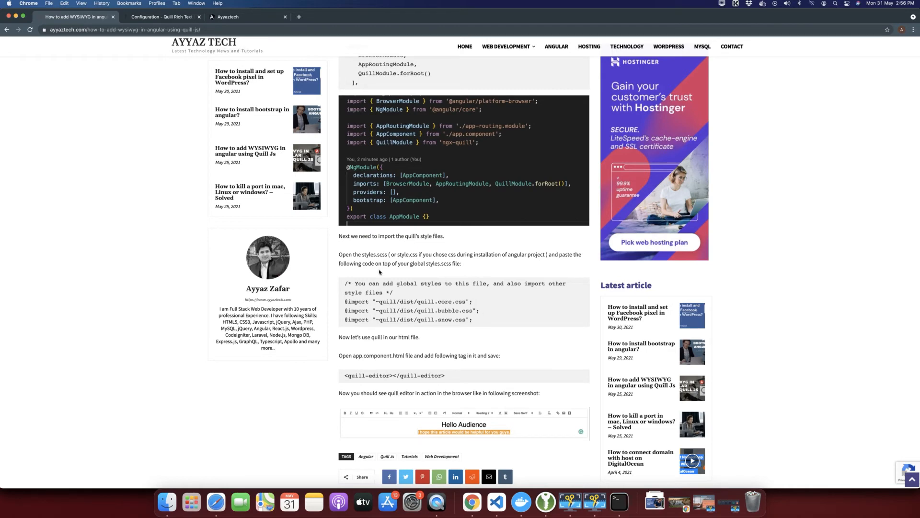
left_click(496, 502)
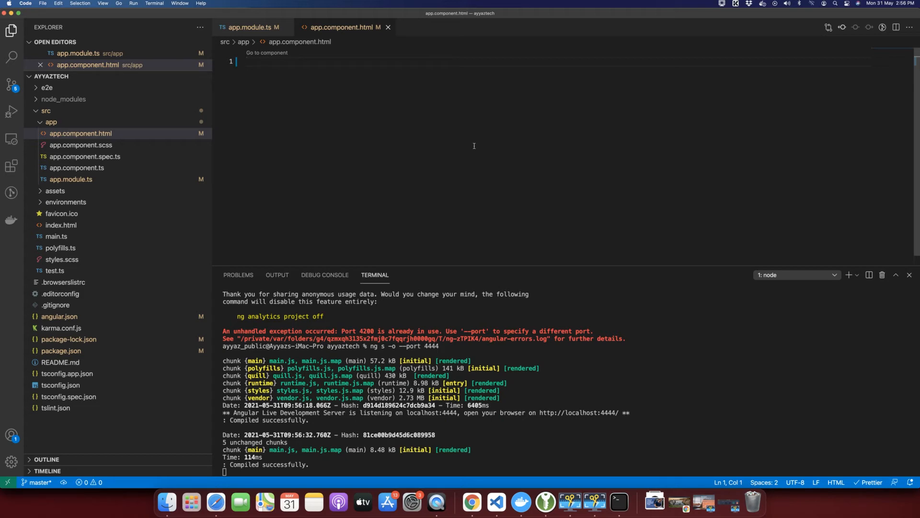
left_click(471, 502)
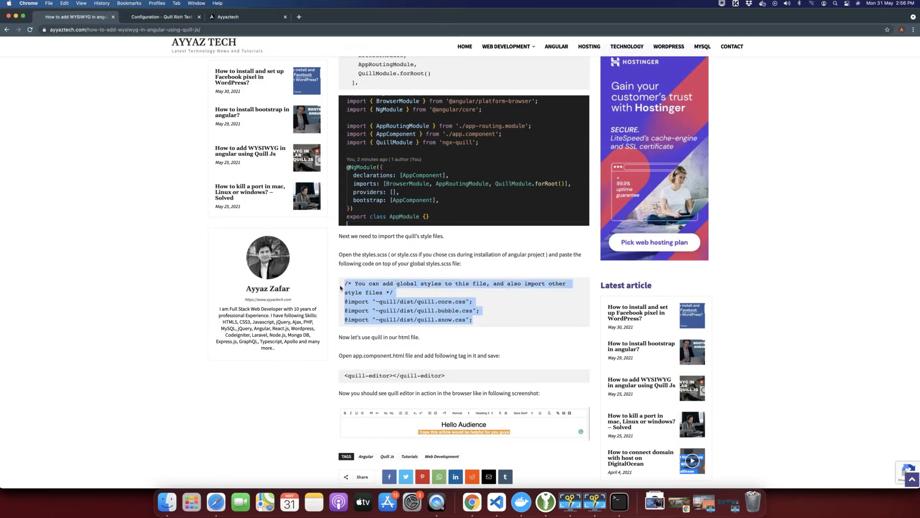
left_click(496, 502)
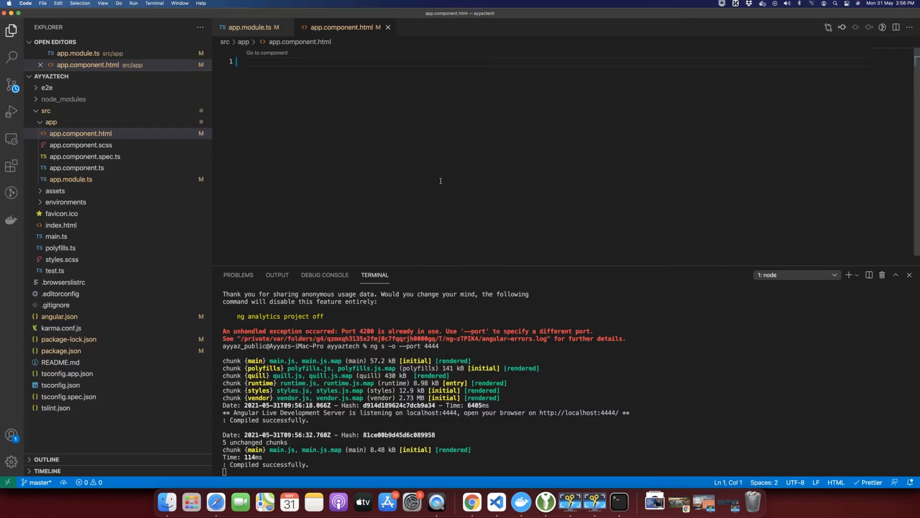
left_click(62, 259)
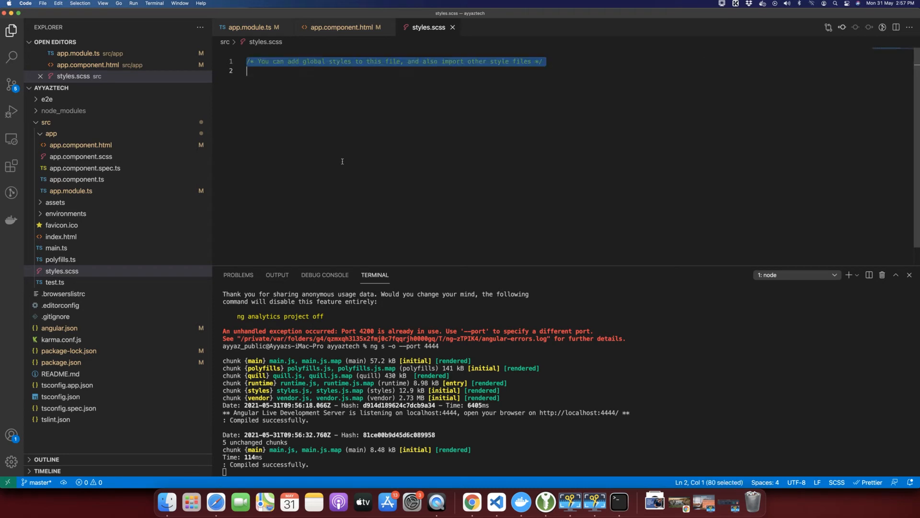
type("@import \"~quill/dist/quill.core.css\";")
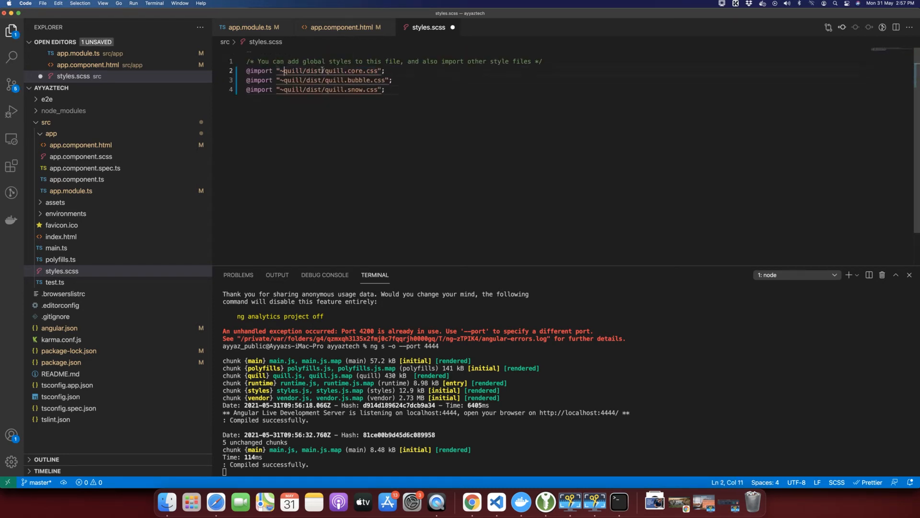
left_click(386, 90)
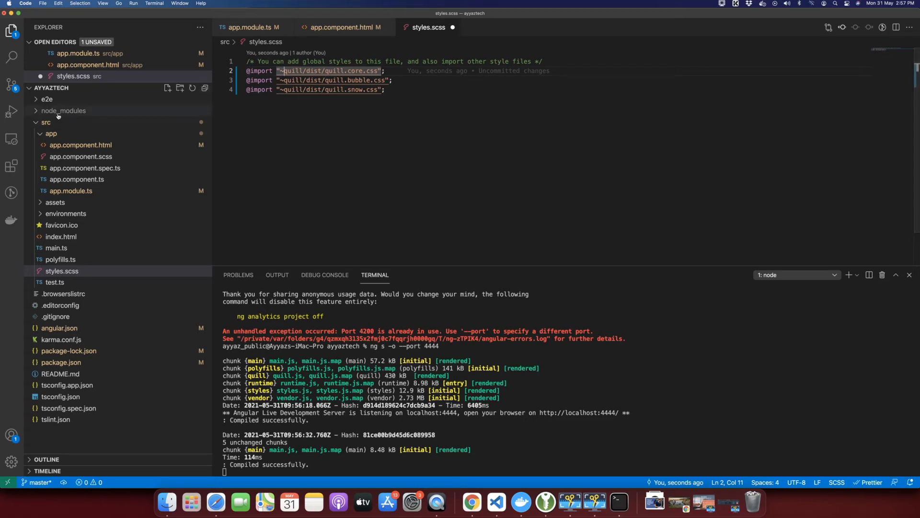
Step: Browse the node_modules folder in the Explorer to locate the quill package
left_click(63, 111)
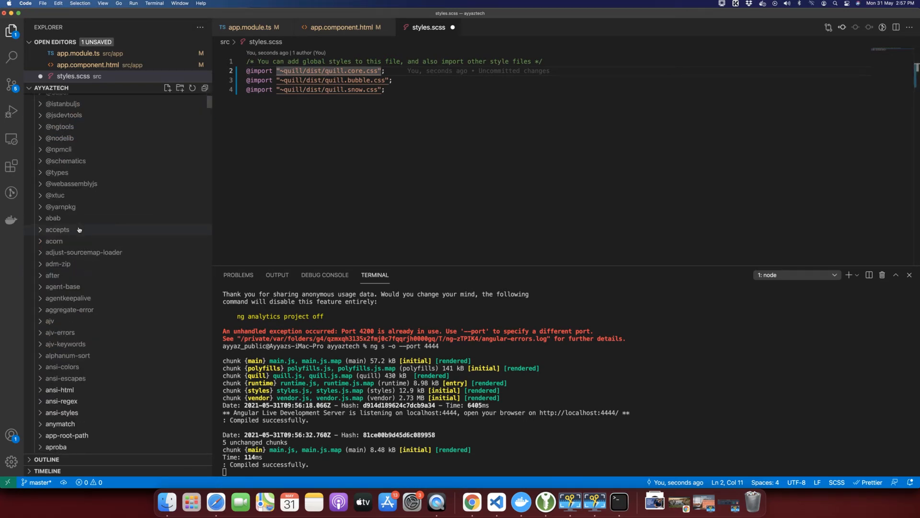
scroll("down", 3)
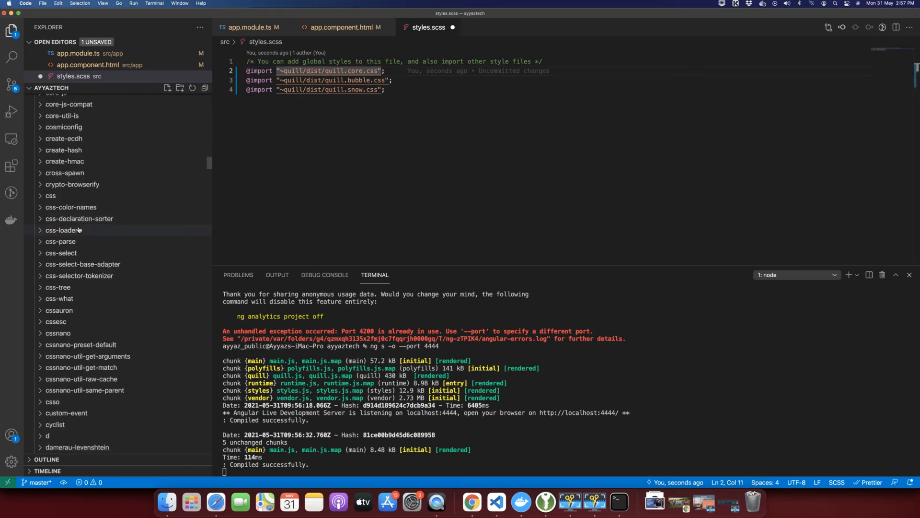
left_click(63, 110)
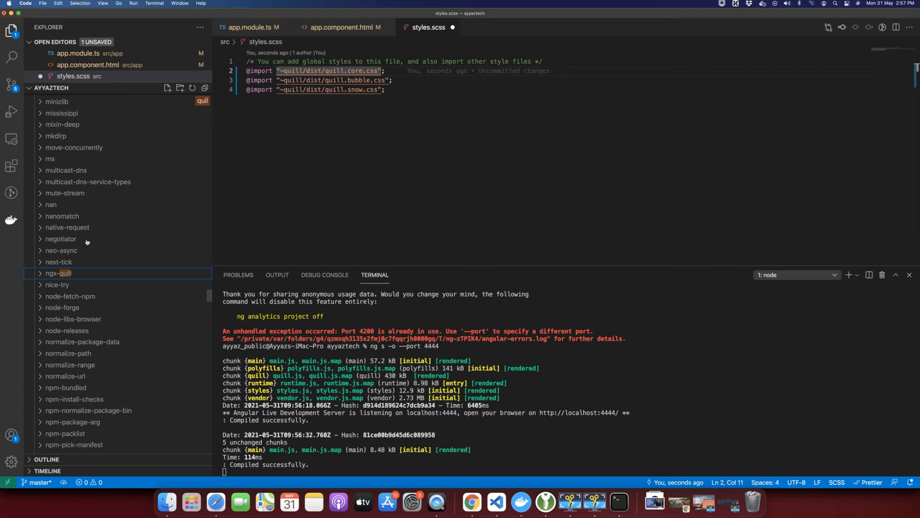
scroll("down", 3)
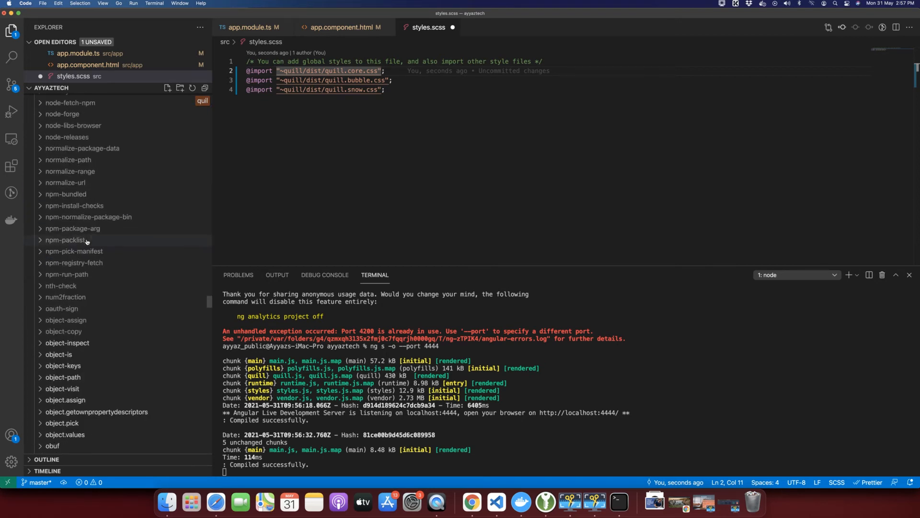
scroll("up", 3)
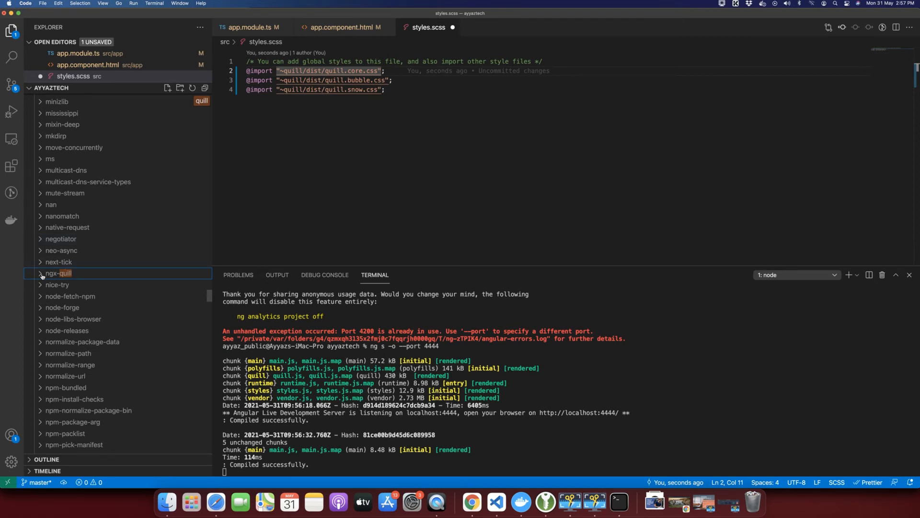
scroll("down", 3)
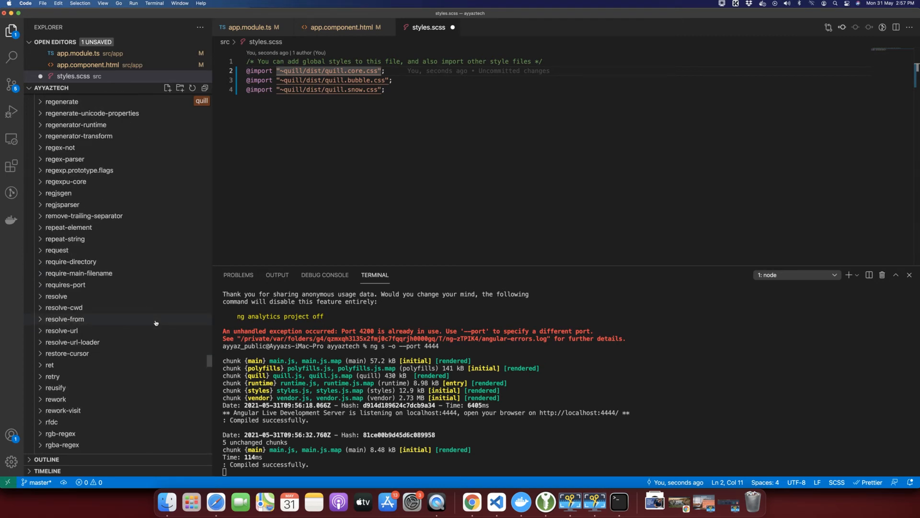
scroll("down", 3)
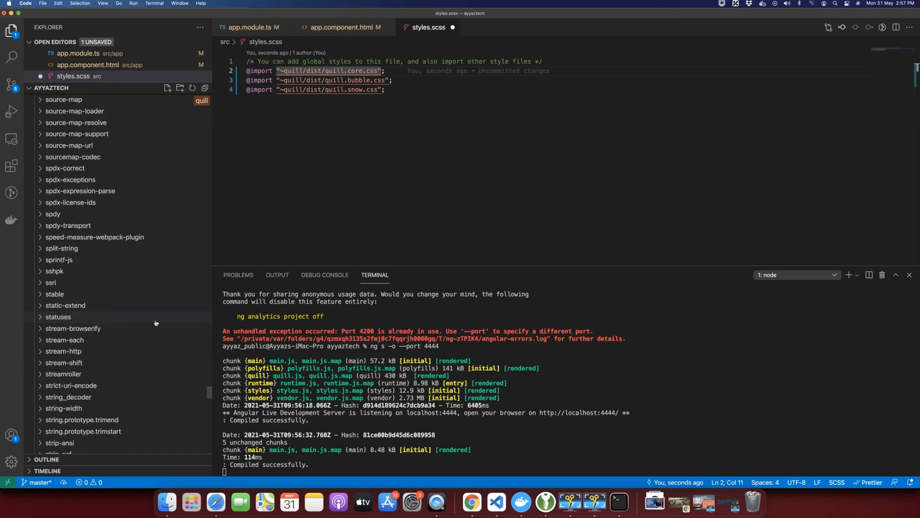
scroll("down", 3)
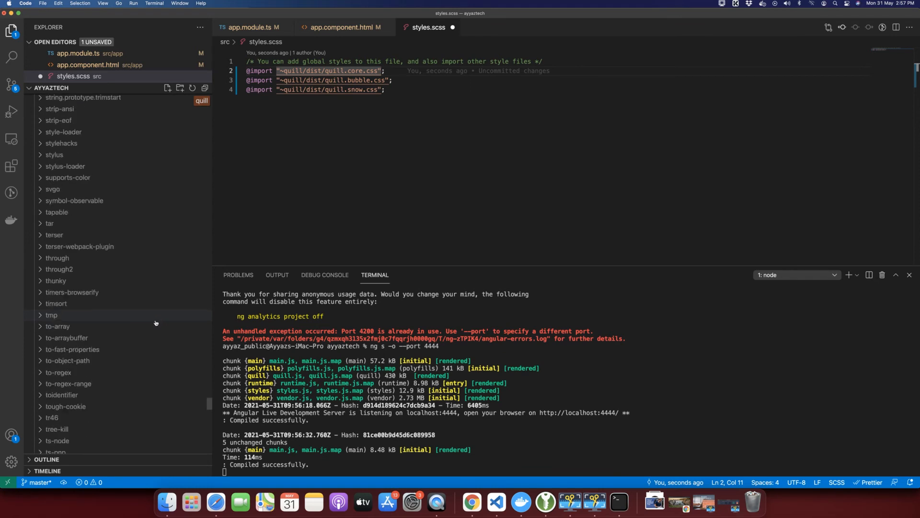
scroll("up", 3)
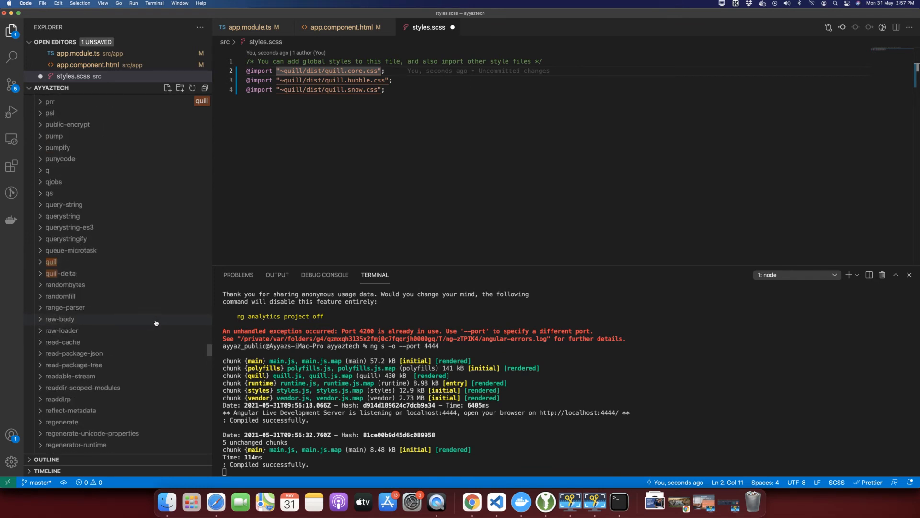
Step: Verify the Quill stylesheet files exist in quill/dist, then save styles.scss so the styles recompile
left_click(52, 262)
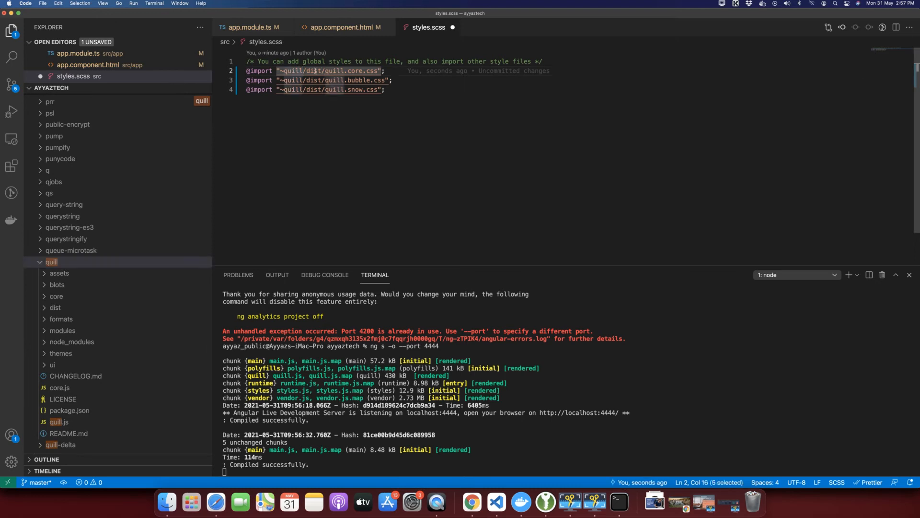
left_click(55, 306)
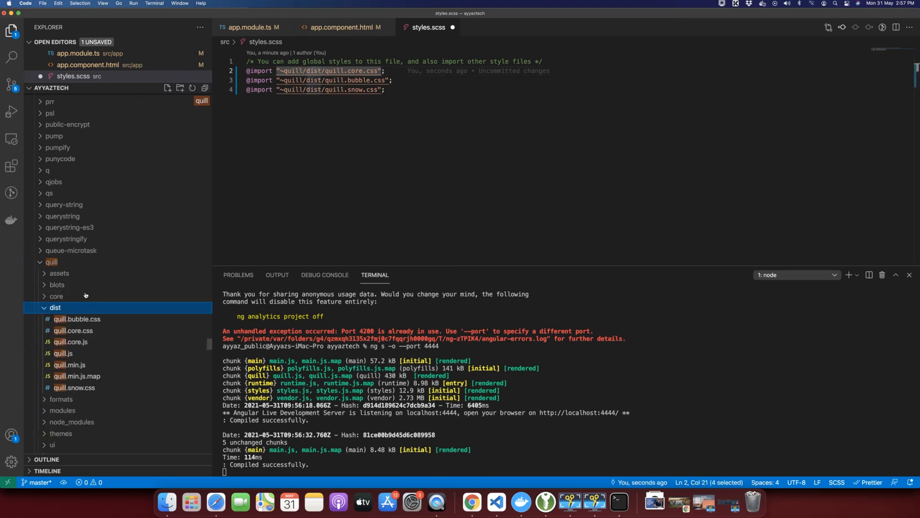
mouse_move(70, 343)
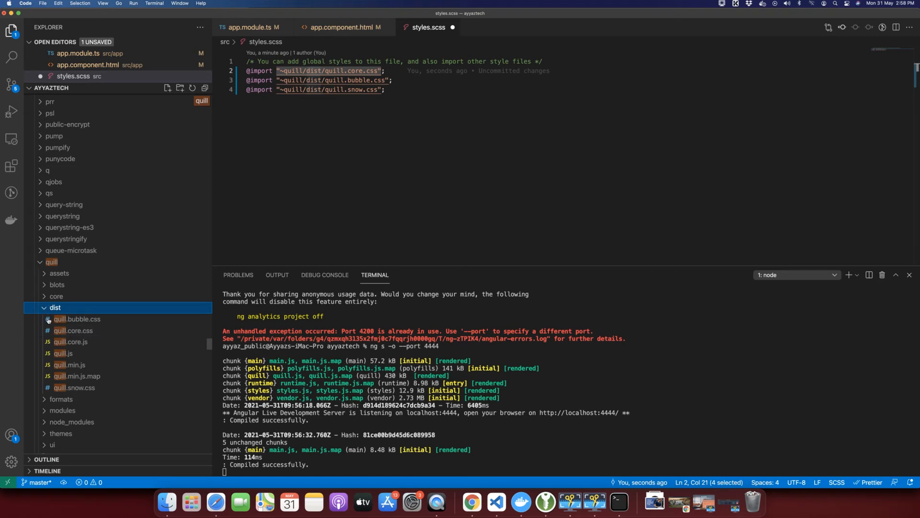
left_click(55, 307)
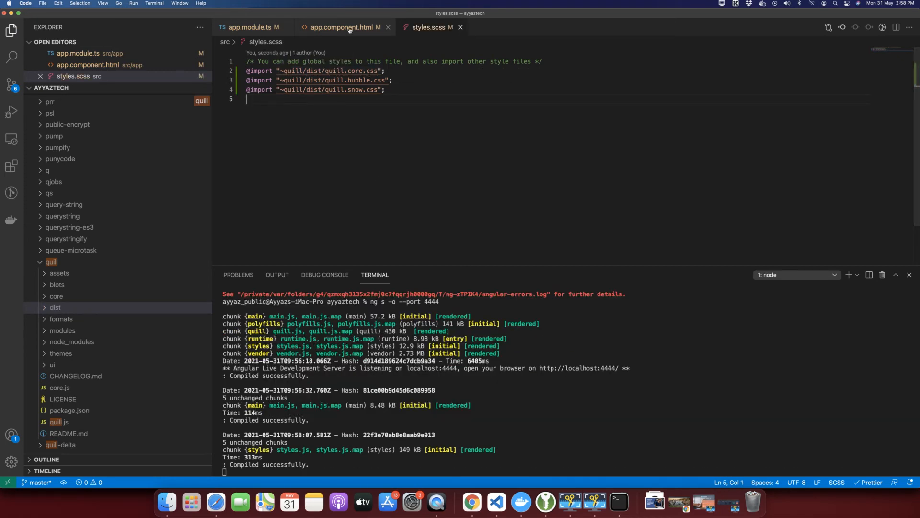
Step: Replace app.component.html content with a <quill-editor></quill-editor> element and check the tutorial's next step
left_click(472, 502)
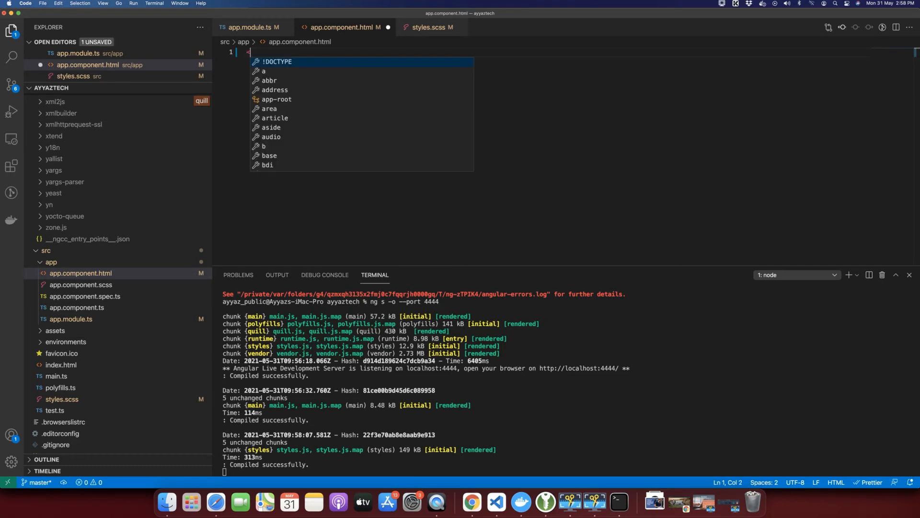
type("quill-editor></quill-editor>")
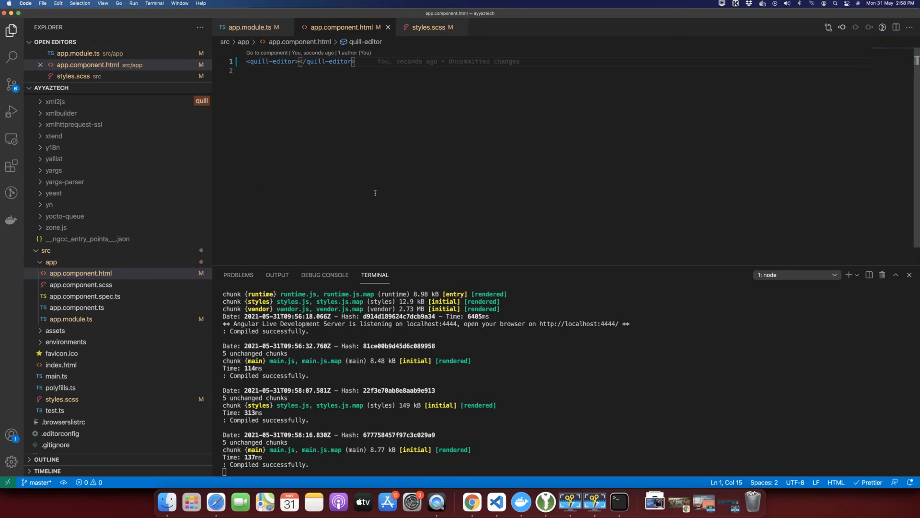
left_click(472, 501)
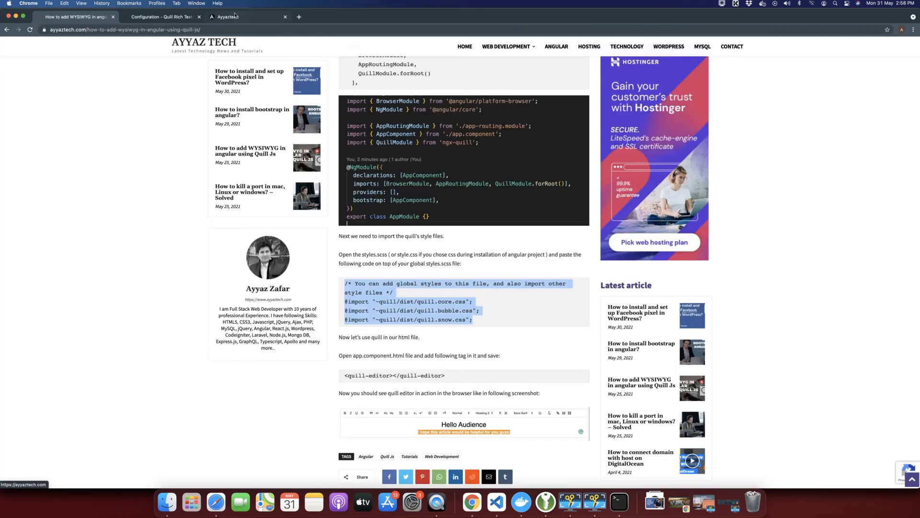
left_click(618, 501)
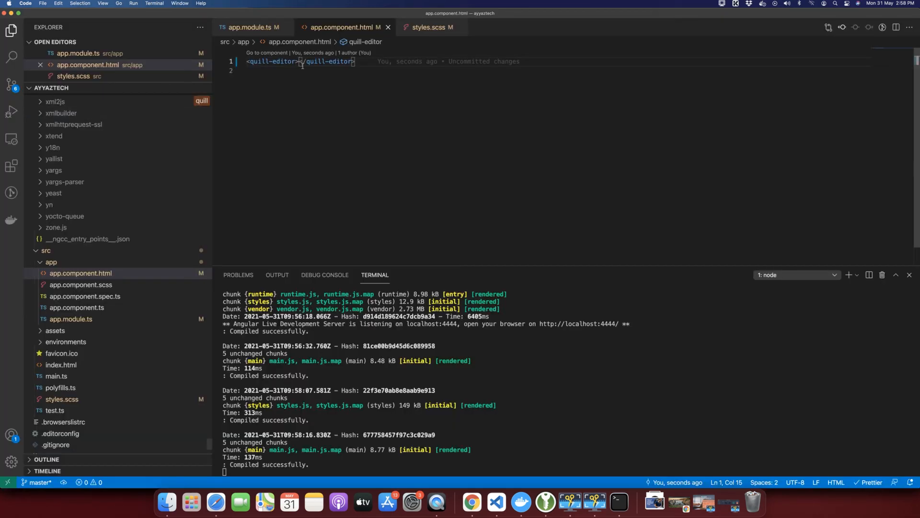
Step: Try a style="he..." attribute on the editor, remove it again and save the template
type("he")
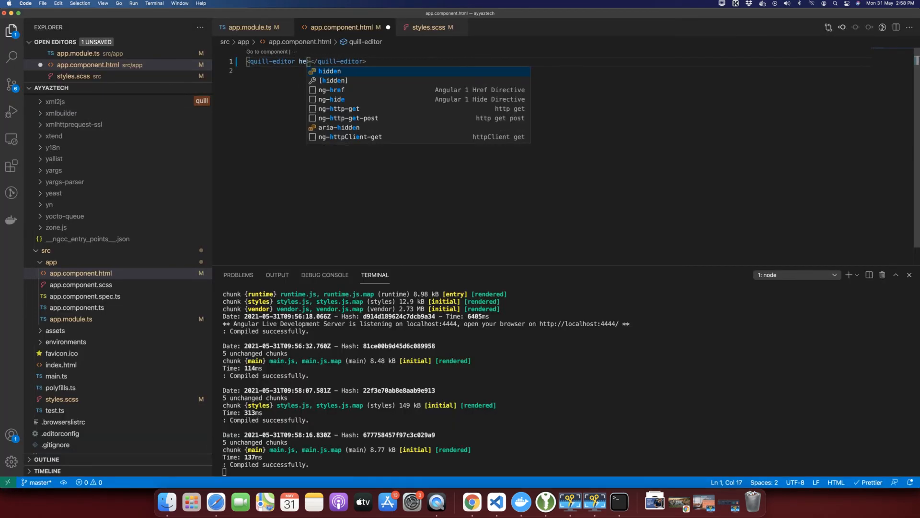
type("style=\"he")
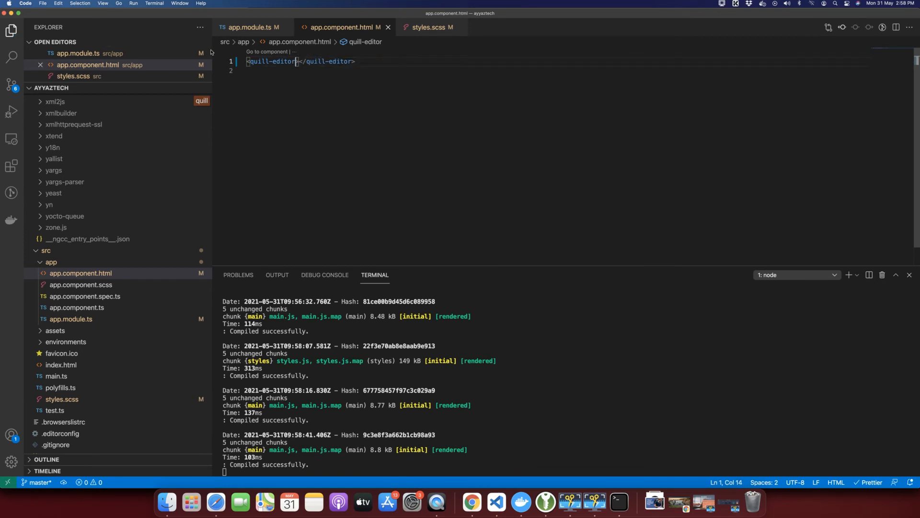
Step: Review the Quill Configuration docs, then show the localhost:4444 app with its Quill editor reading 'Hello'
left_click(471, 501)
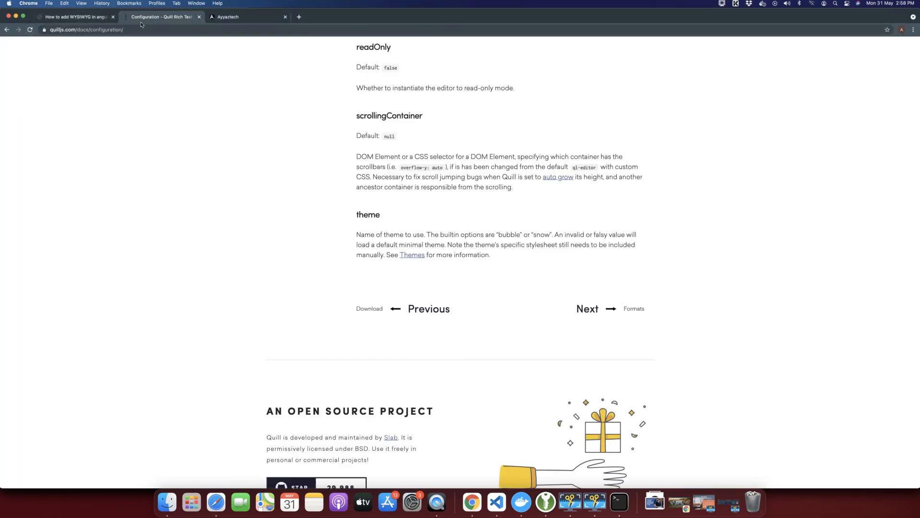
scroll("up", 3)
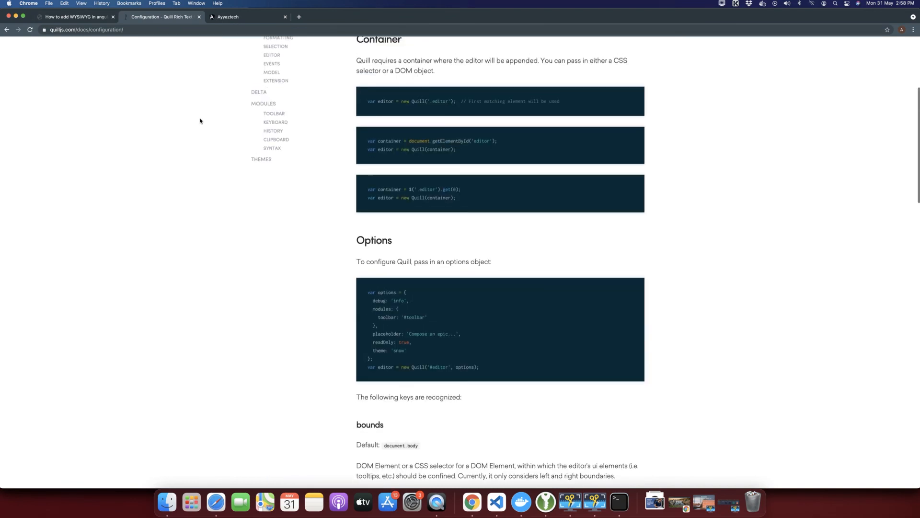
scroll("up", 3)
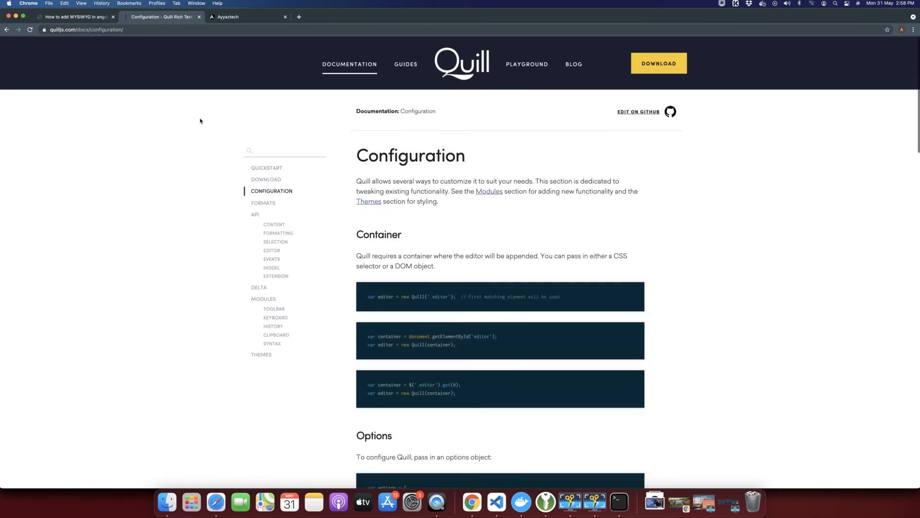
scroll("down", 3)
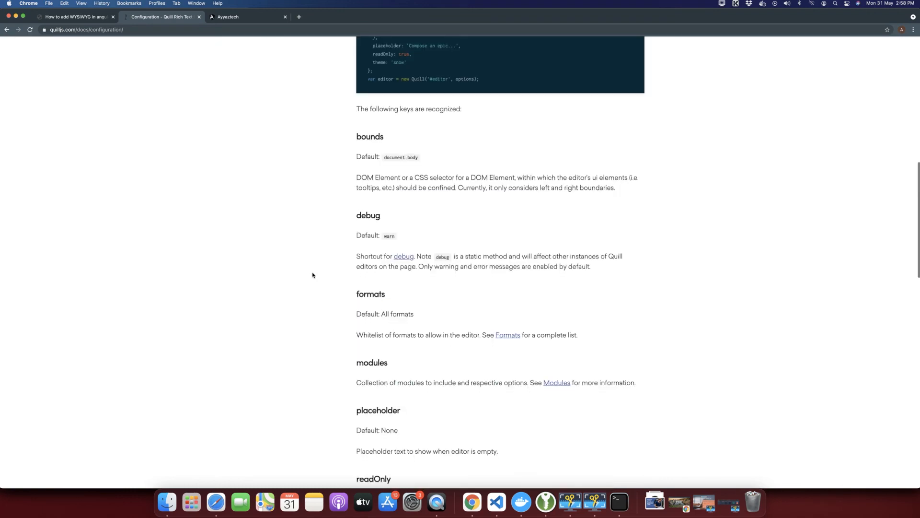
scroll("down", 3)
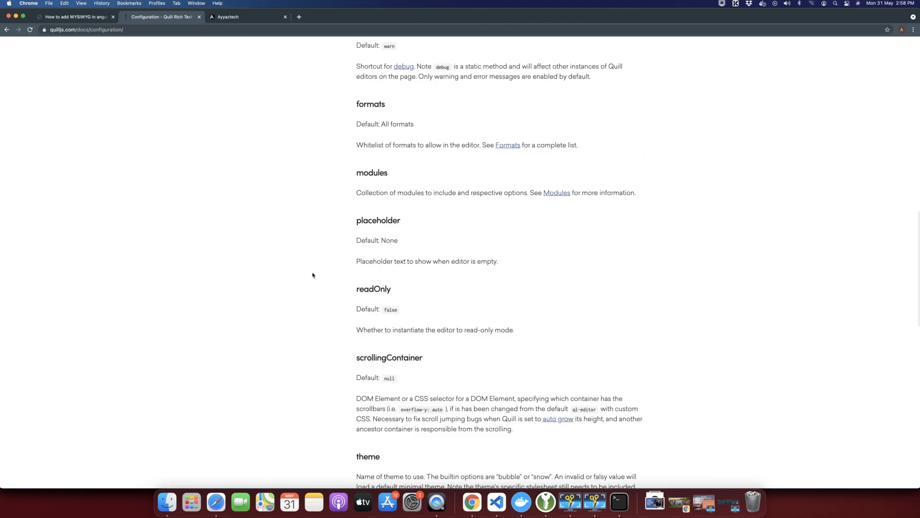
scroll("up", 3)
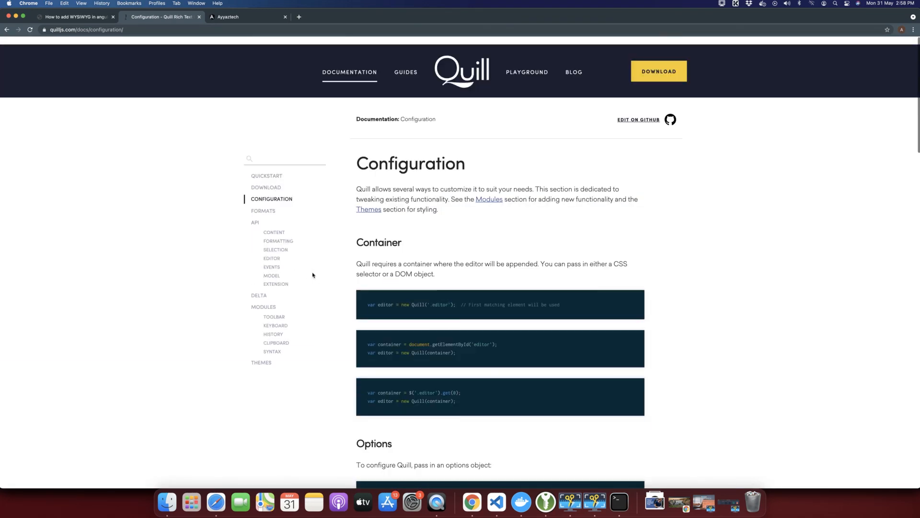
left_click(246, 16)
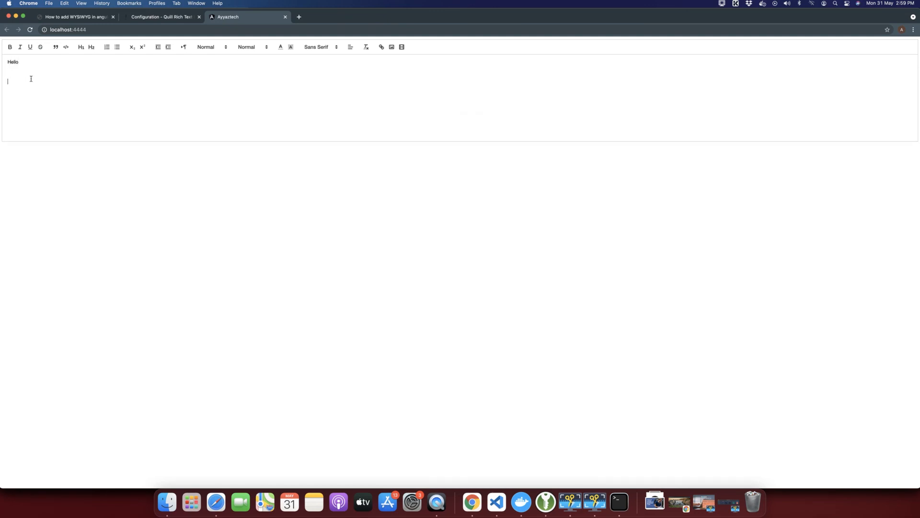
Step: Write a new line 'Thanks for joining' in the editor and select its last word
type("Thanks for")
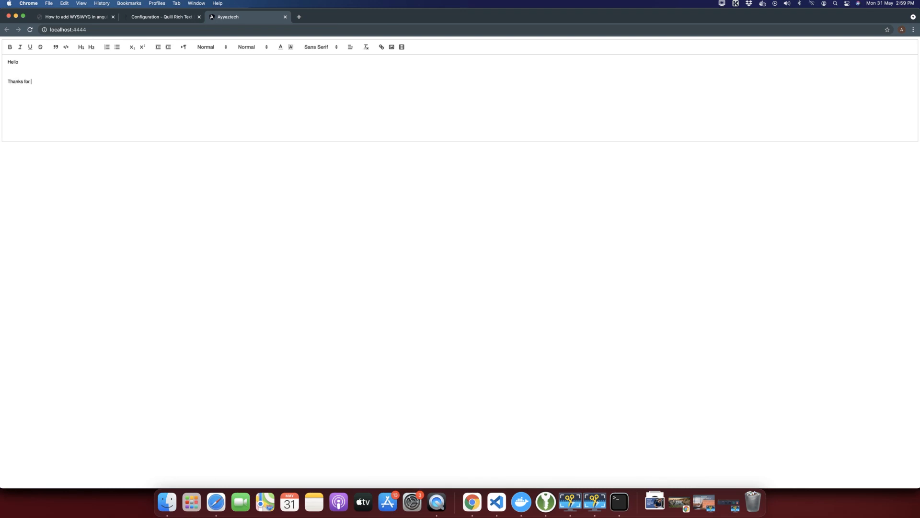
type("joining")
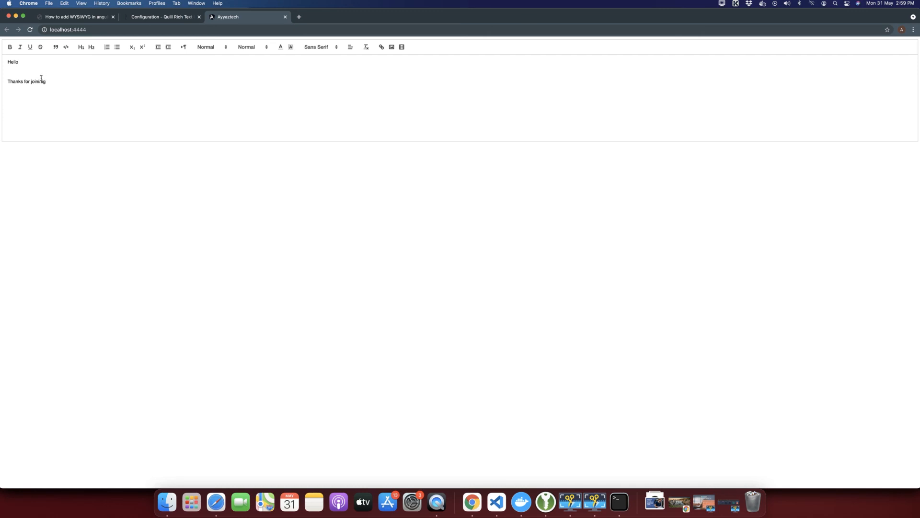
double_click(38, 81)
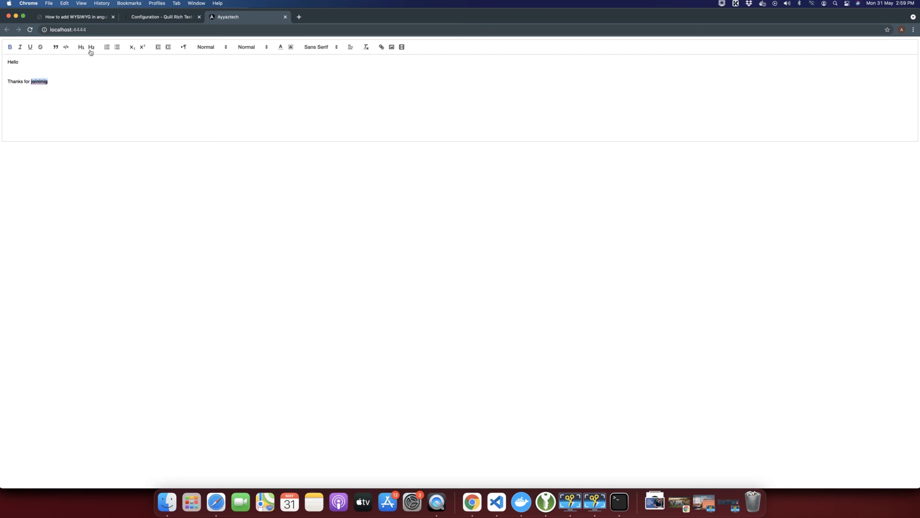
Step: Style the selected word as Heading 2, Huge size and red colour from the toolbar
left_click(91, 47)
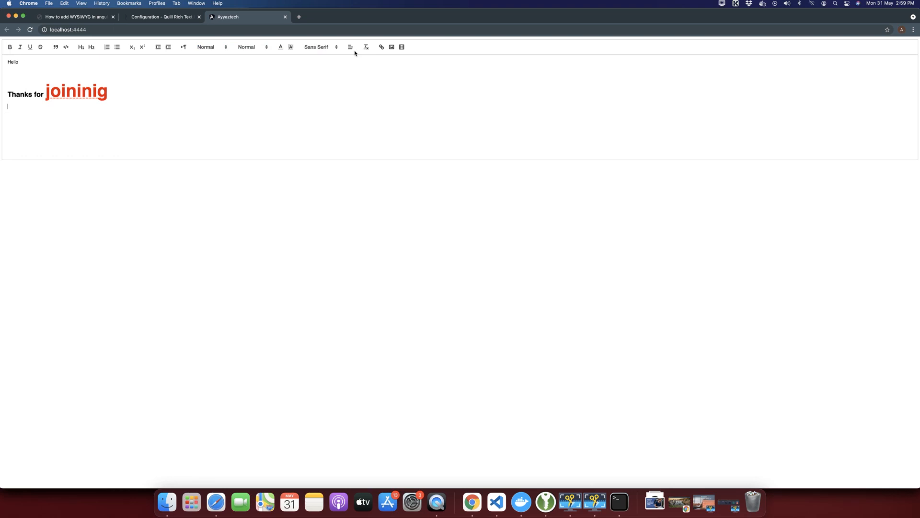
left_click(210, 47)
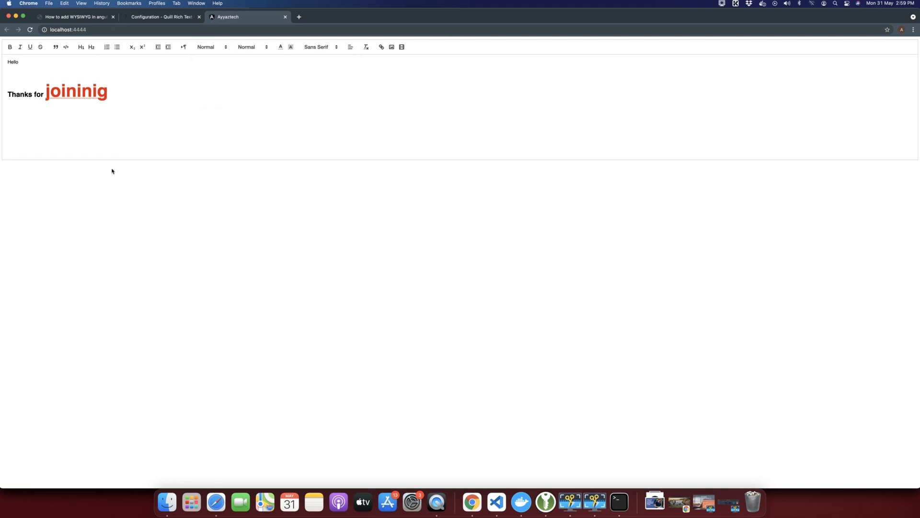
left_click(75, 92)
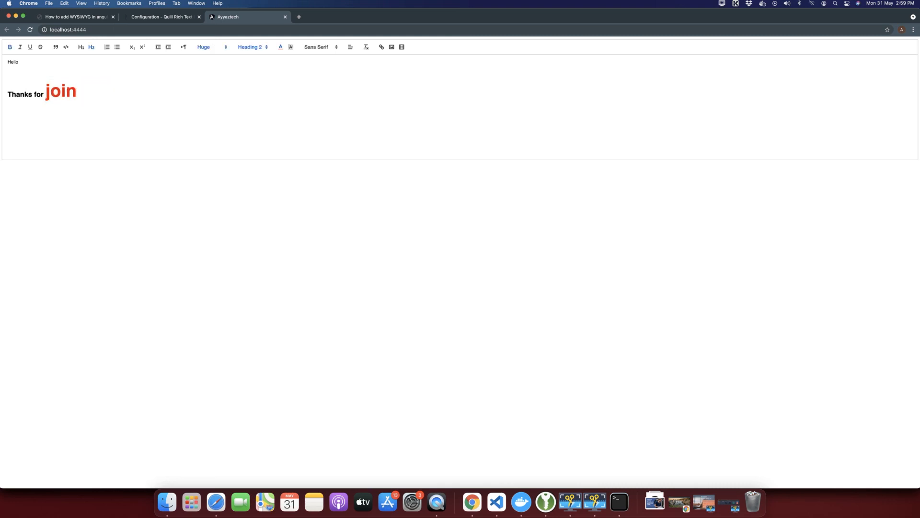
Step: Correct the heading word to 'joining' and move to an empty line below it
type("ing")
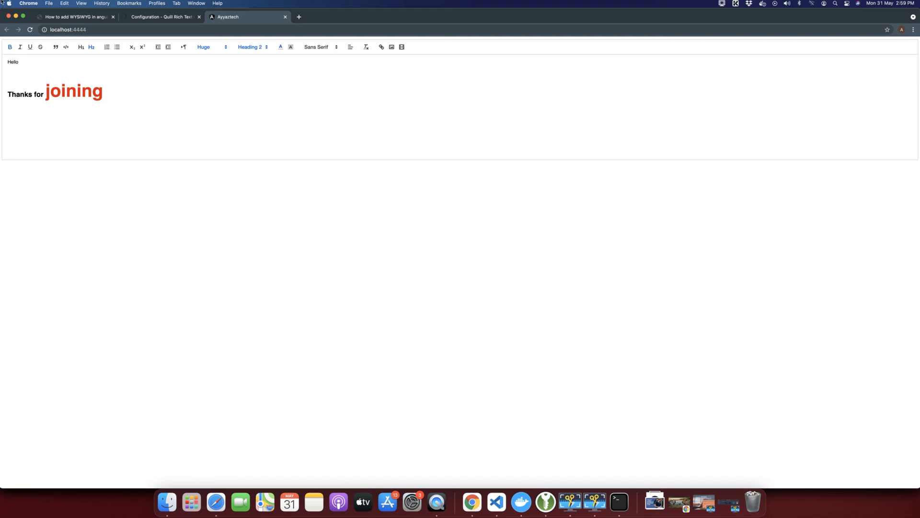
left_click(263, 113)
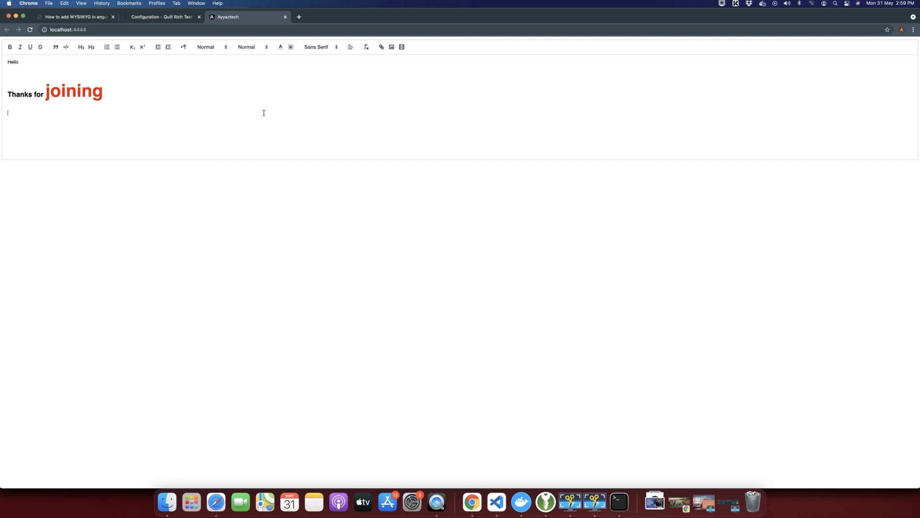
mouse_move(167, 77)
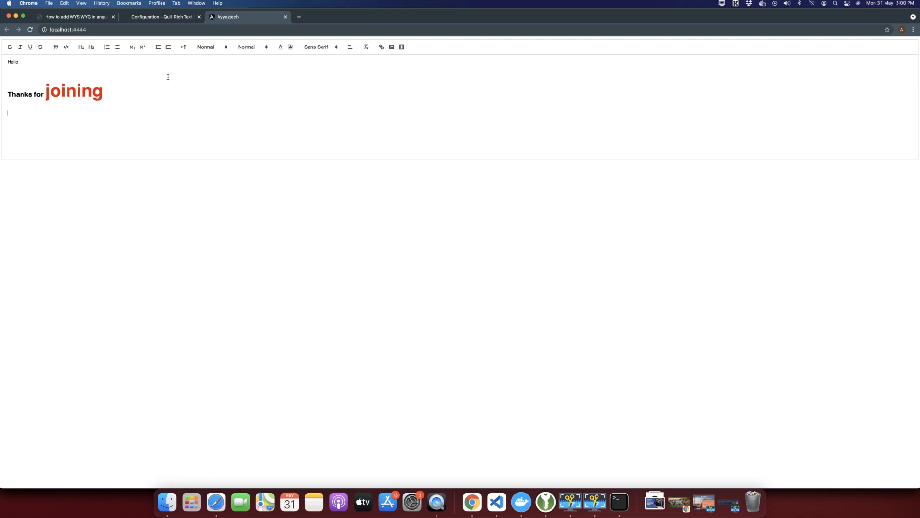
mouse_move(715, 9)
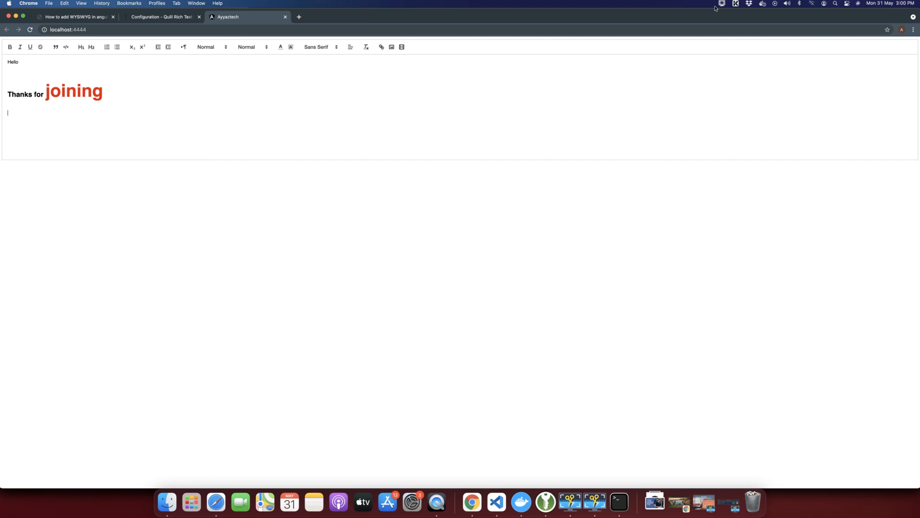